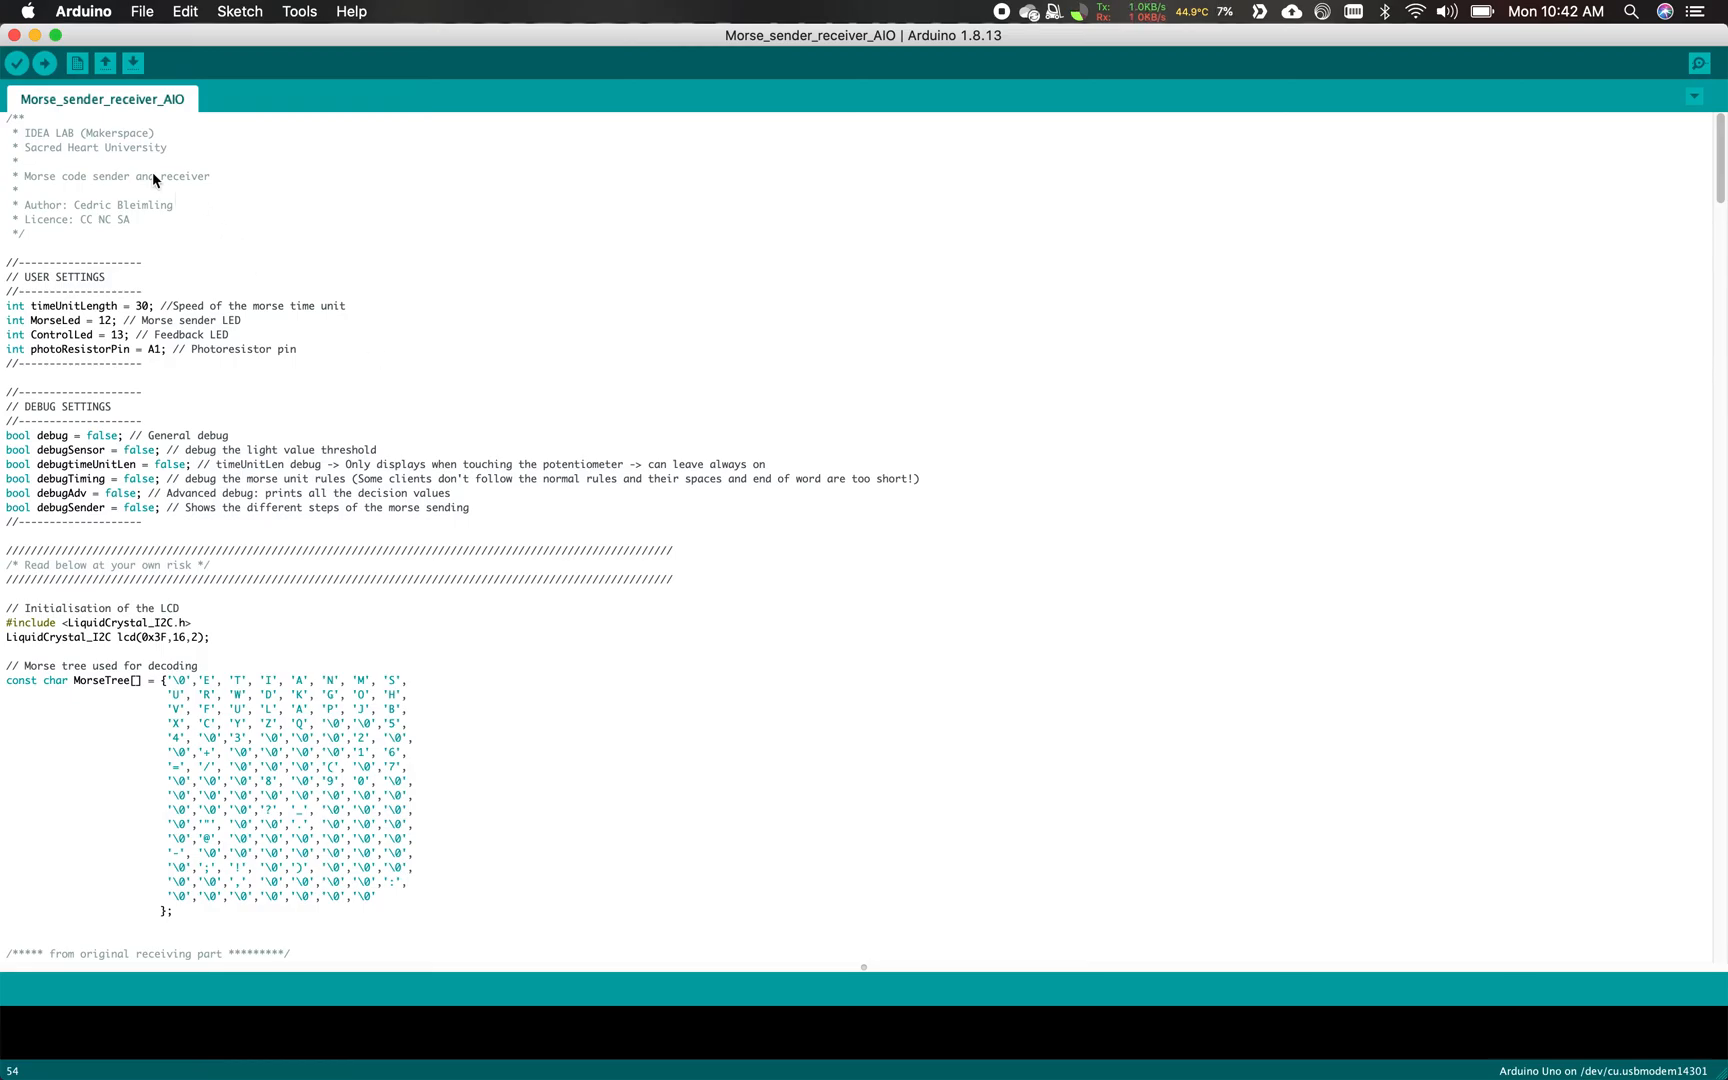
# Verify the Morse sketch and see the missing LiquidCrystal_I2C.h error.
pyautogui.click(44, 63)
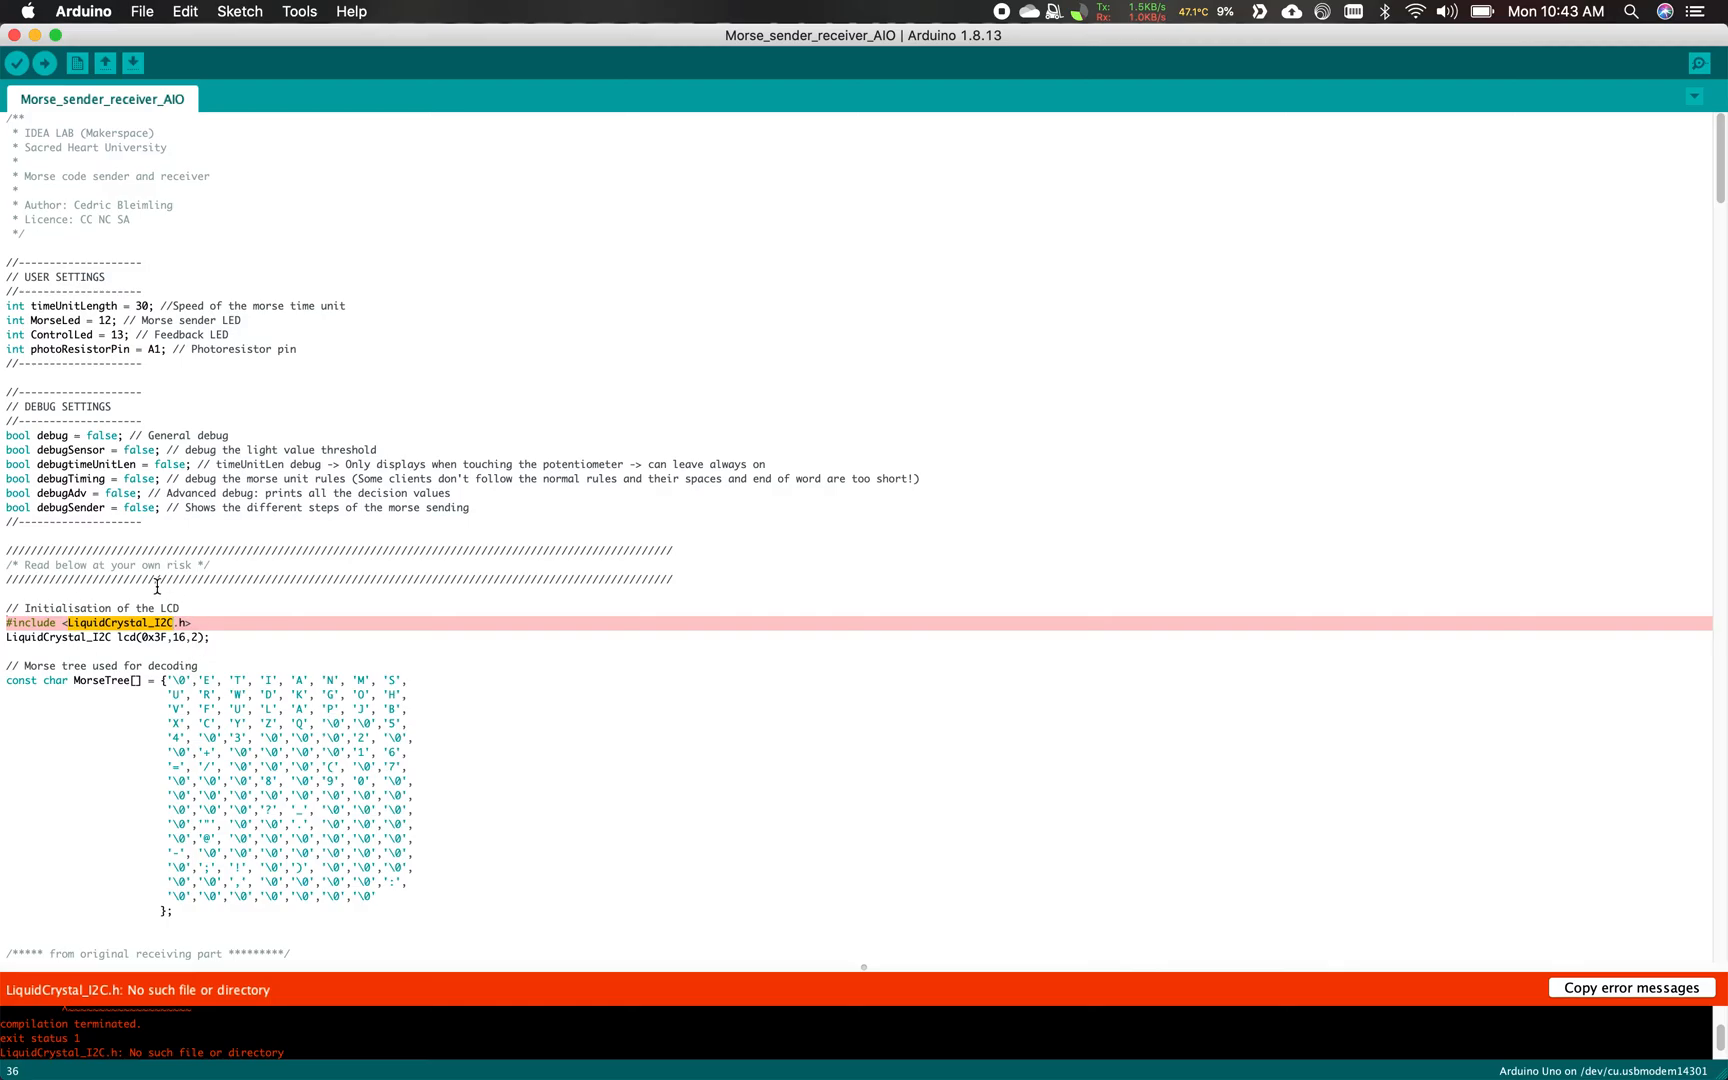
pyautogui.moveTo(305, 28)
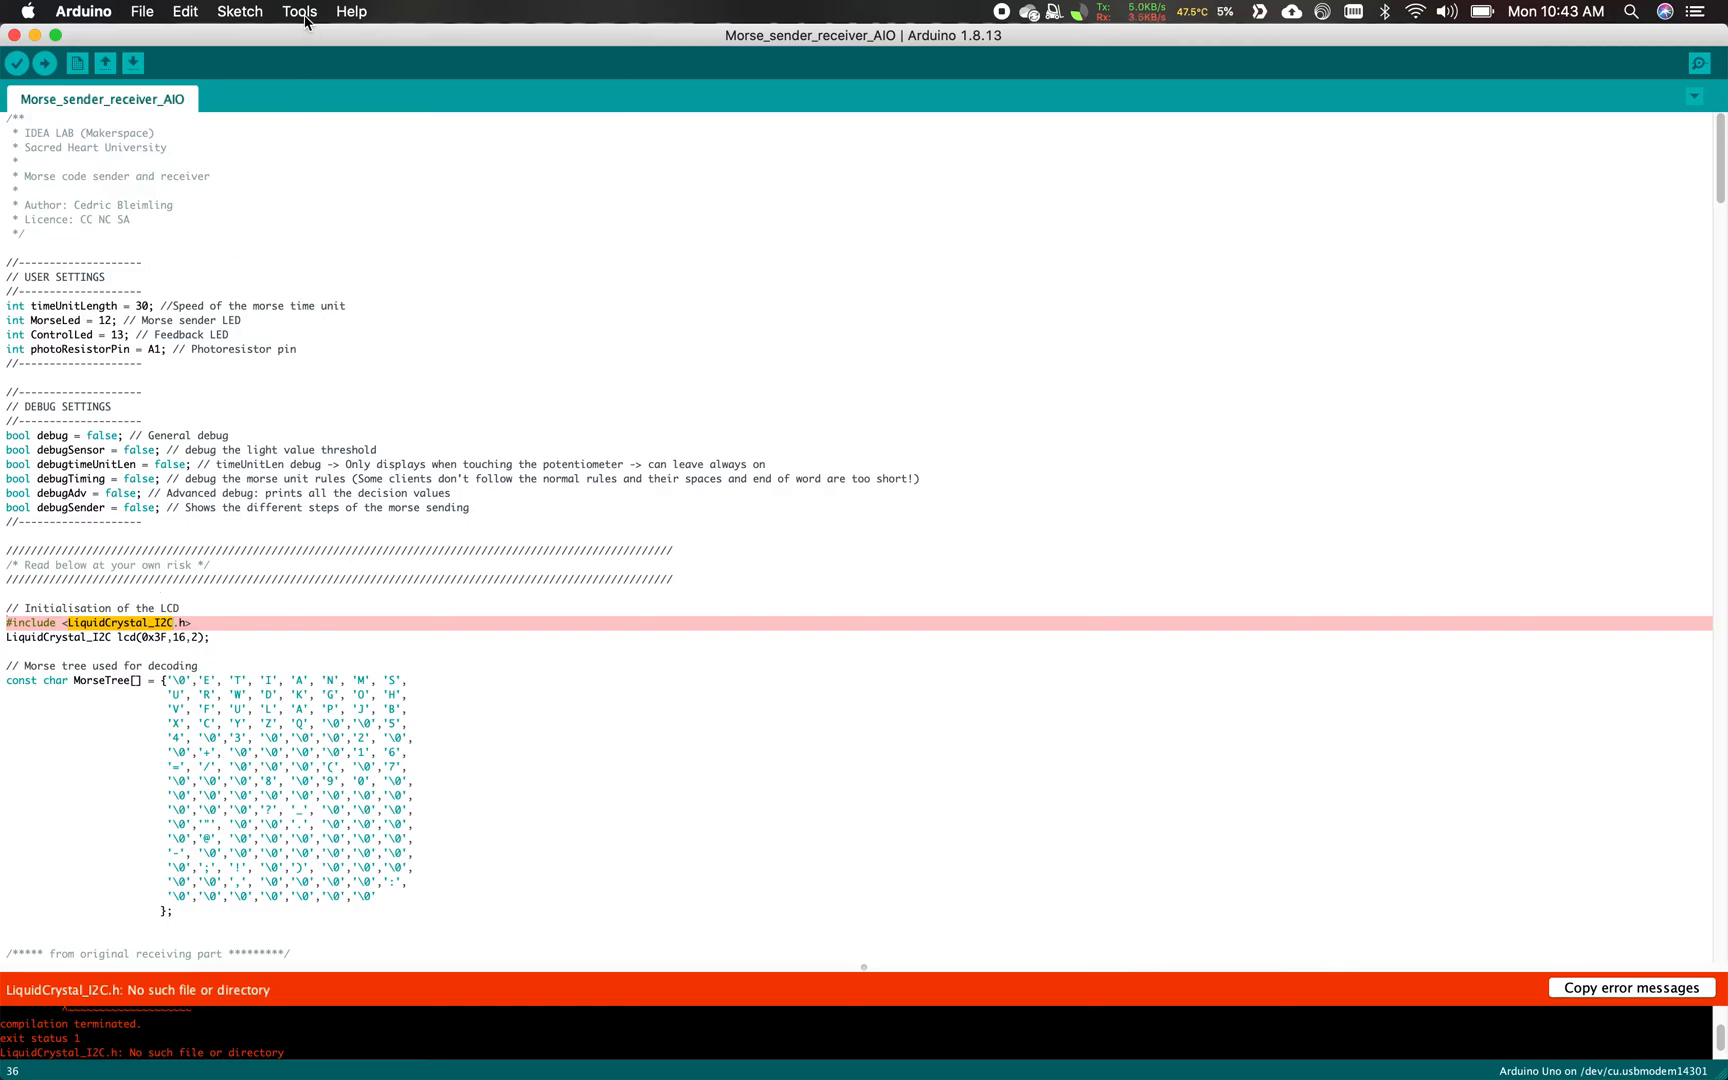
# Open Library Manager from the Tools menu and focus its search box.
pyautogui.click(299, 11)
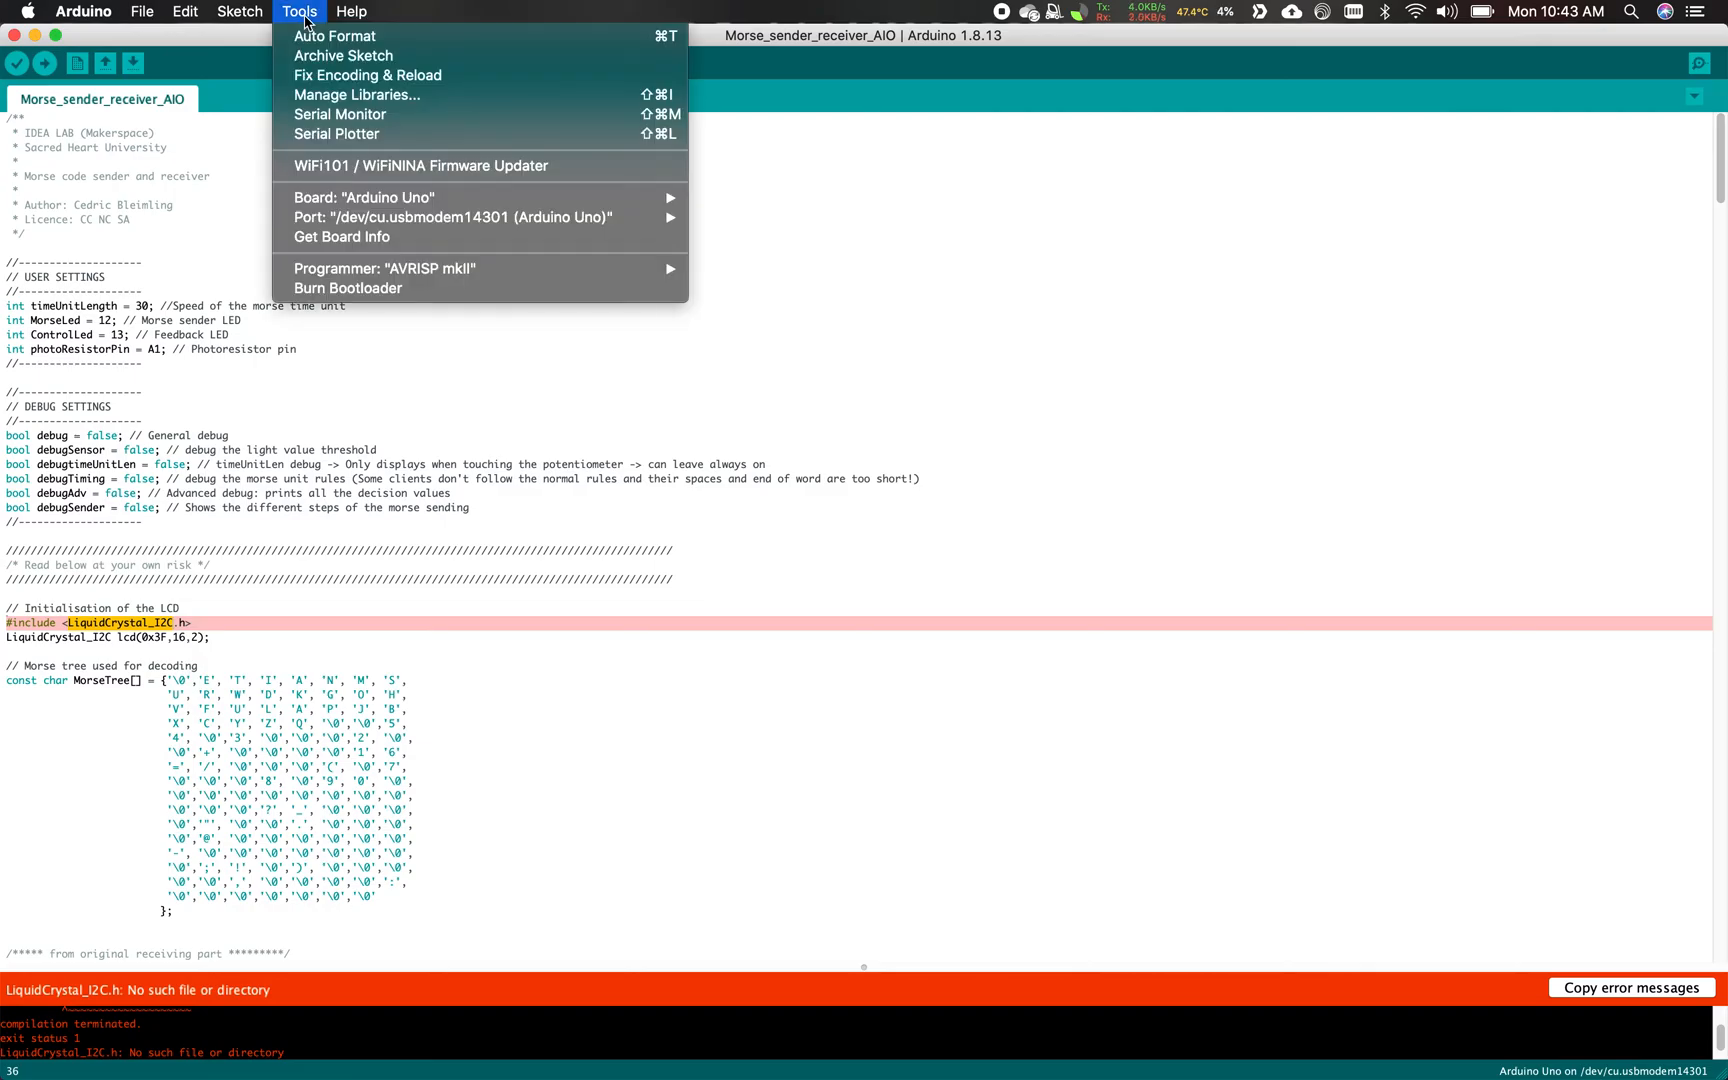
pyautogui.moveTo(355, 94)
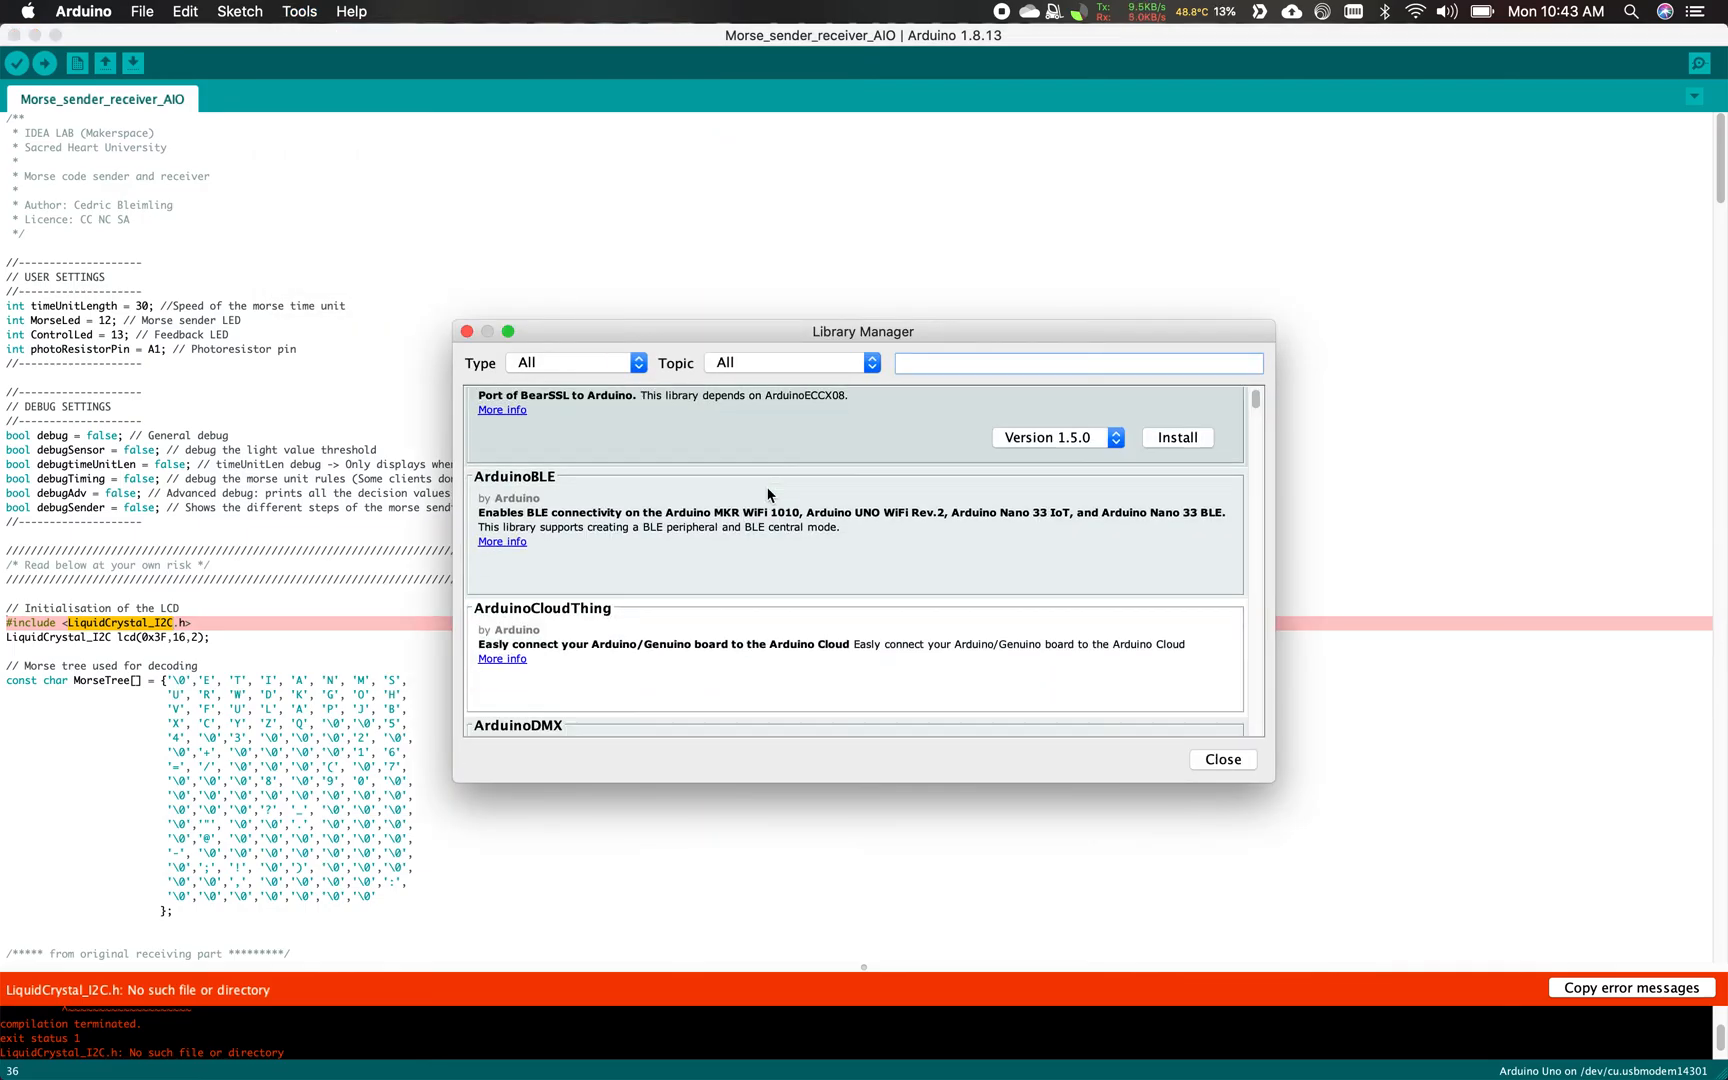
pyautogui.scroll(-3)
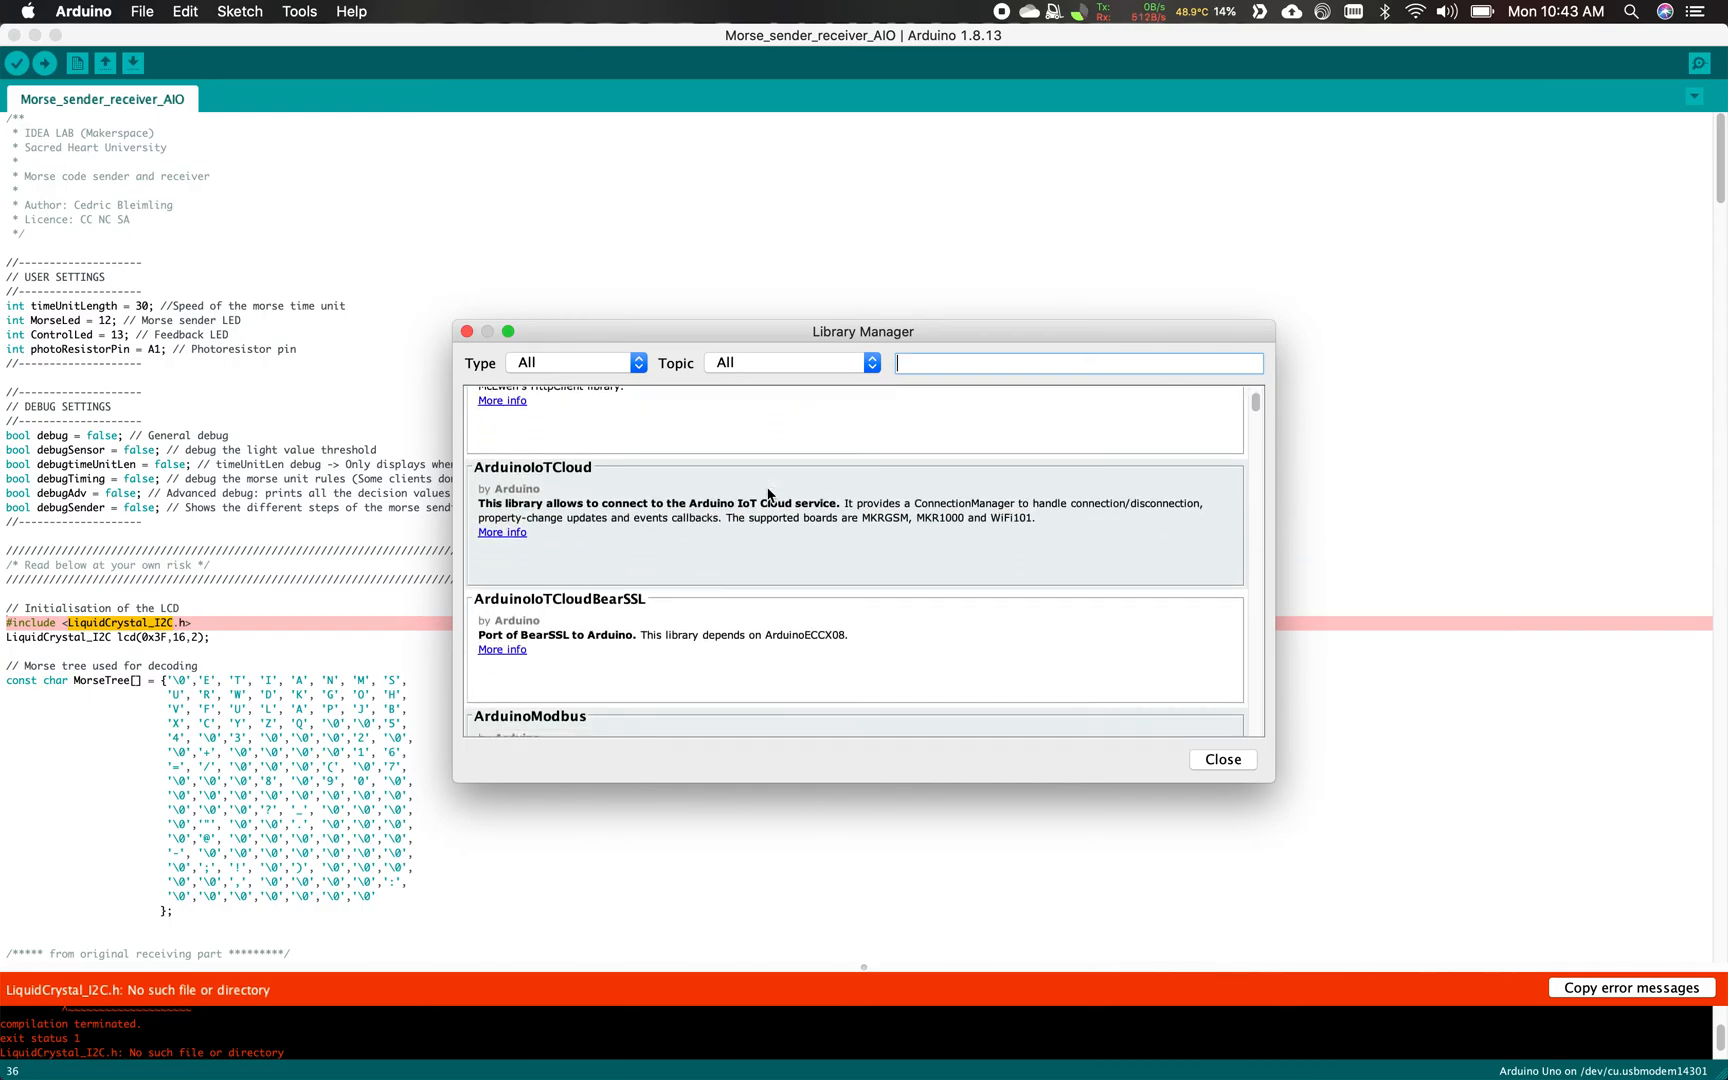
pyautogui.scroll(3)
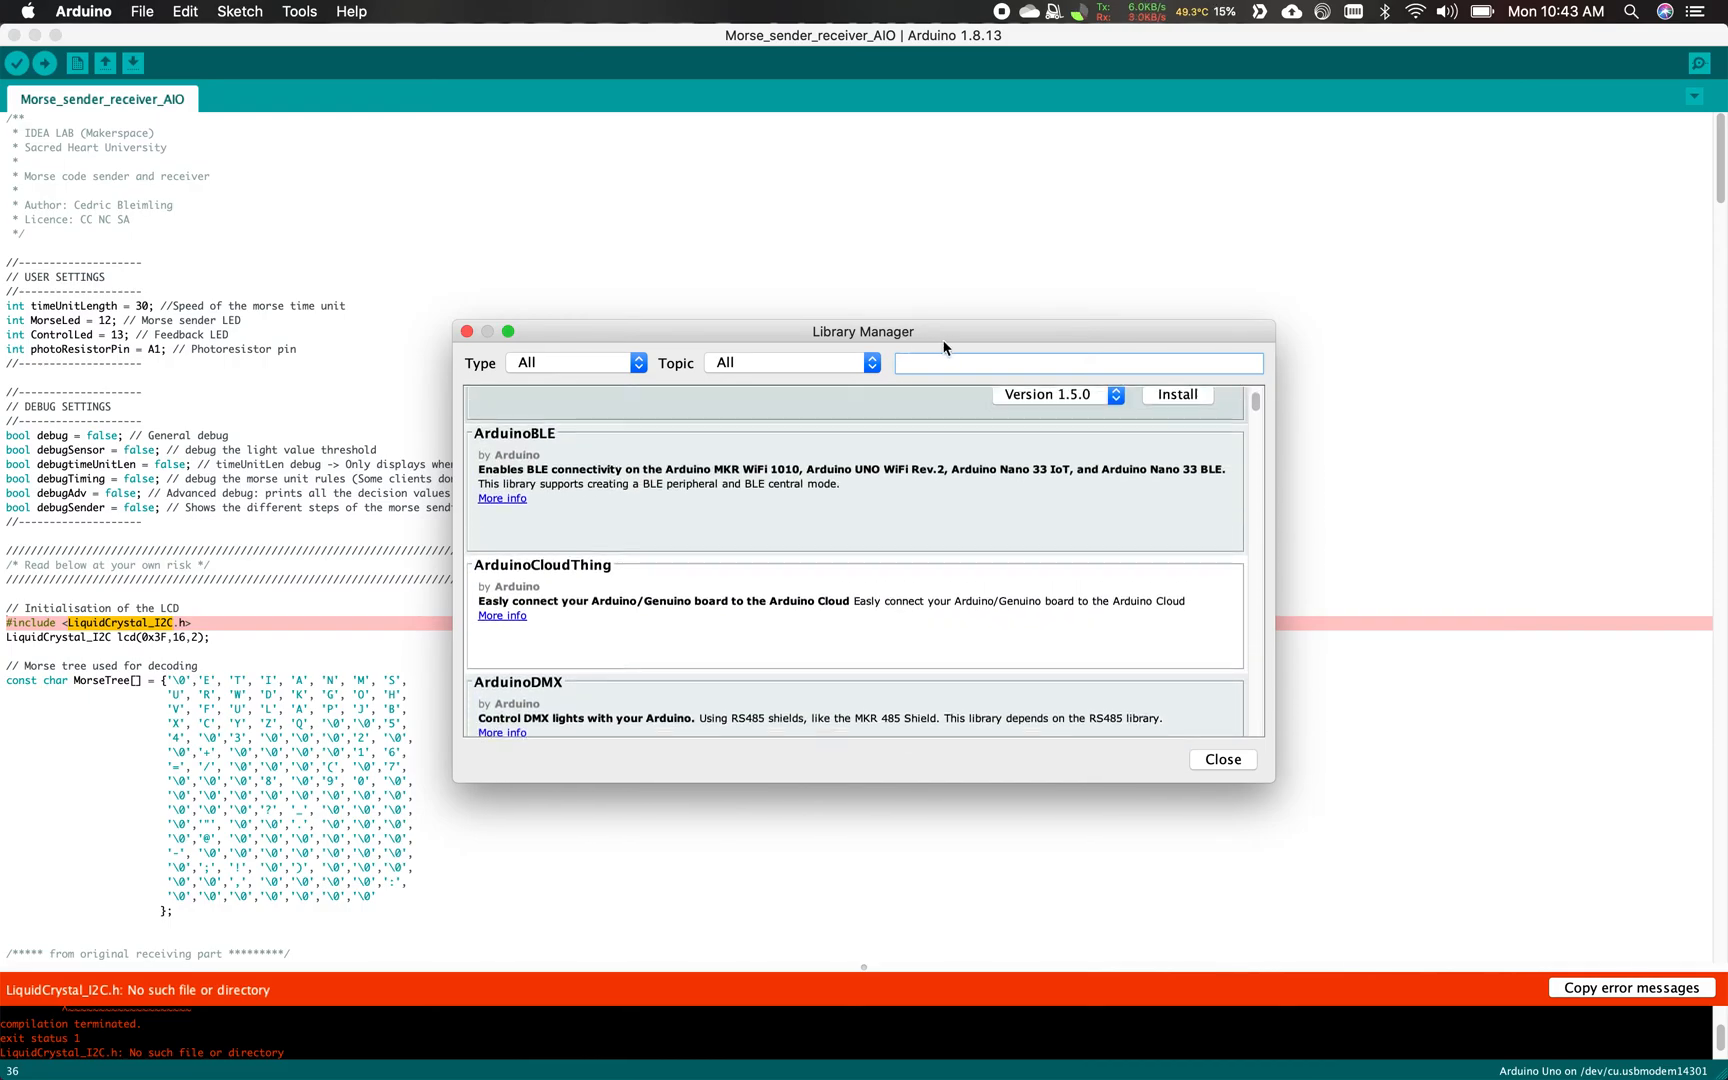
pyautogui.click(1078, 363)
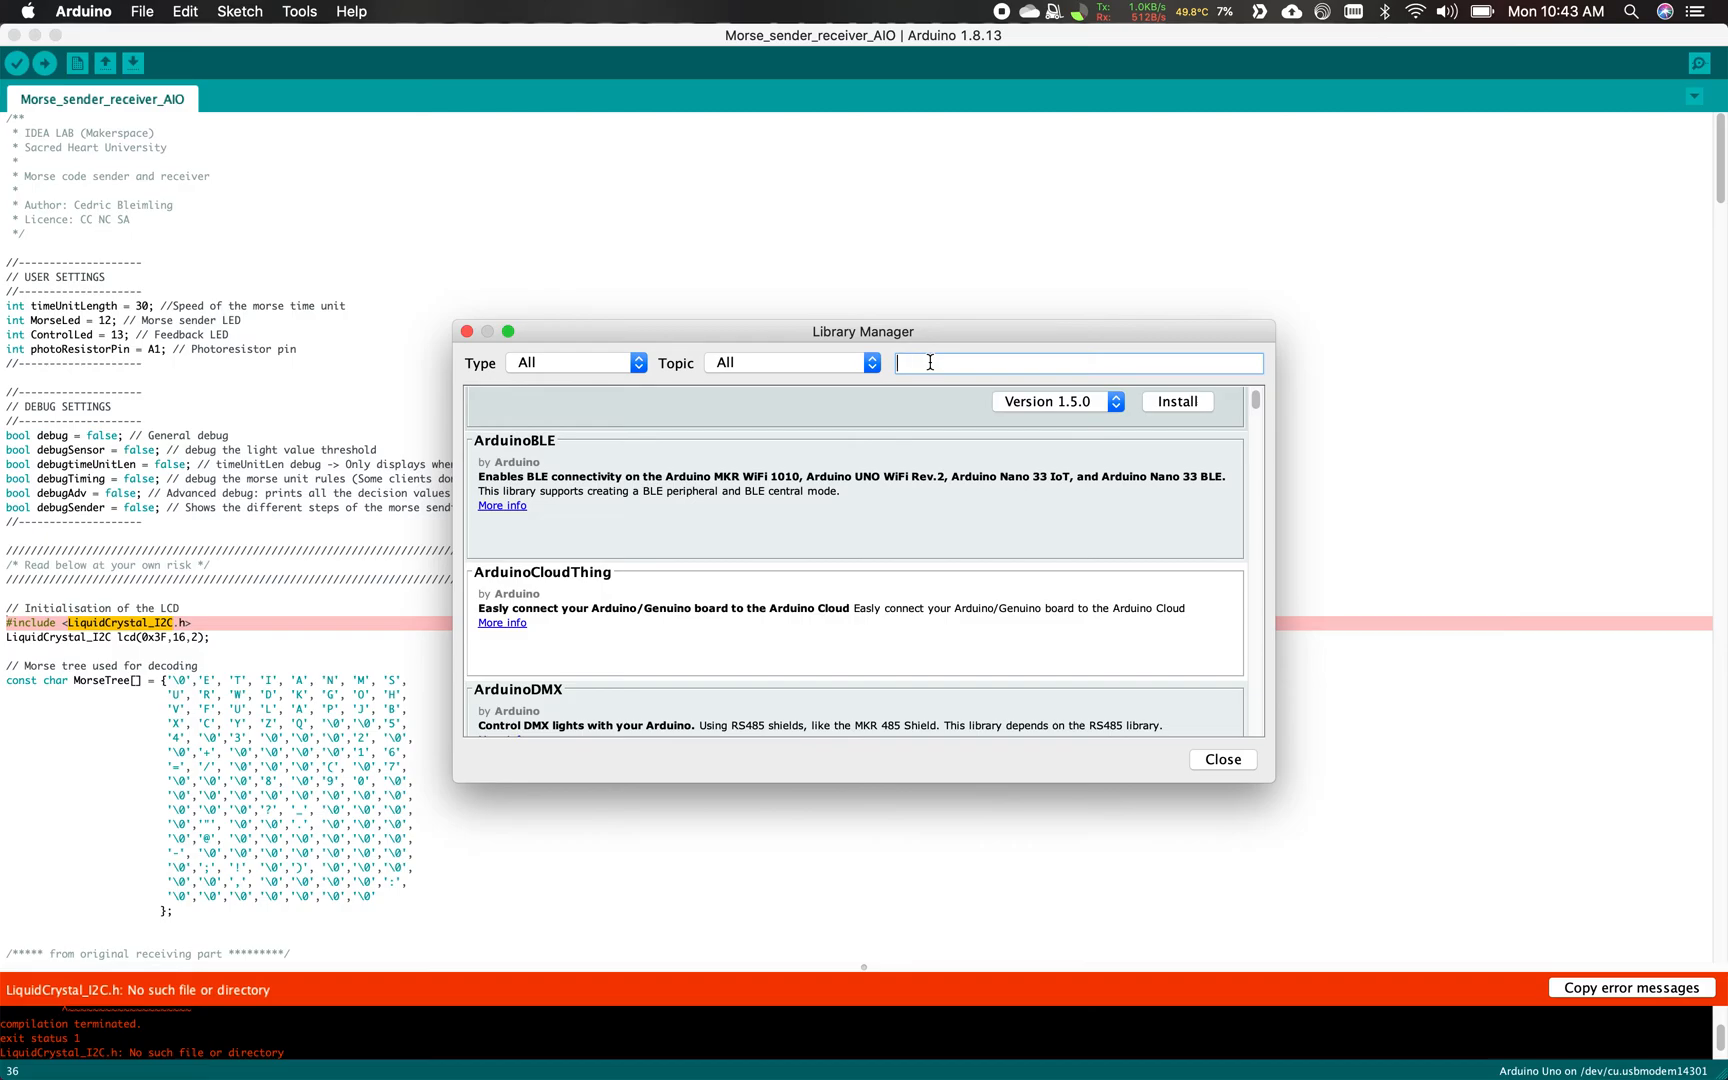
# Search 'LiquidCrystal_I2C' and install the LiquidCrystal I2C library (version 1.1.2).
pyautogui.write('LiquidCrystal_I2C')
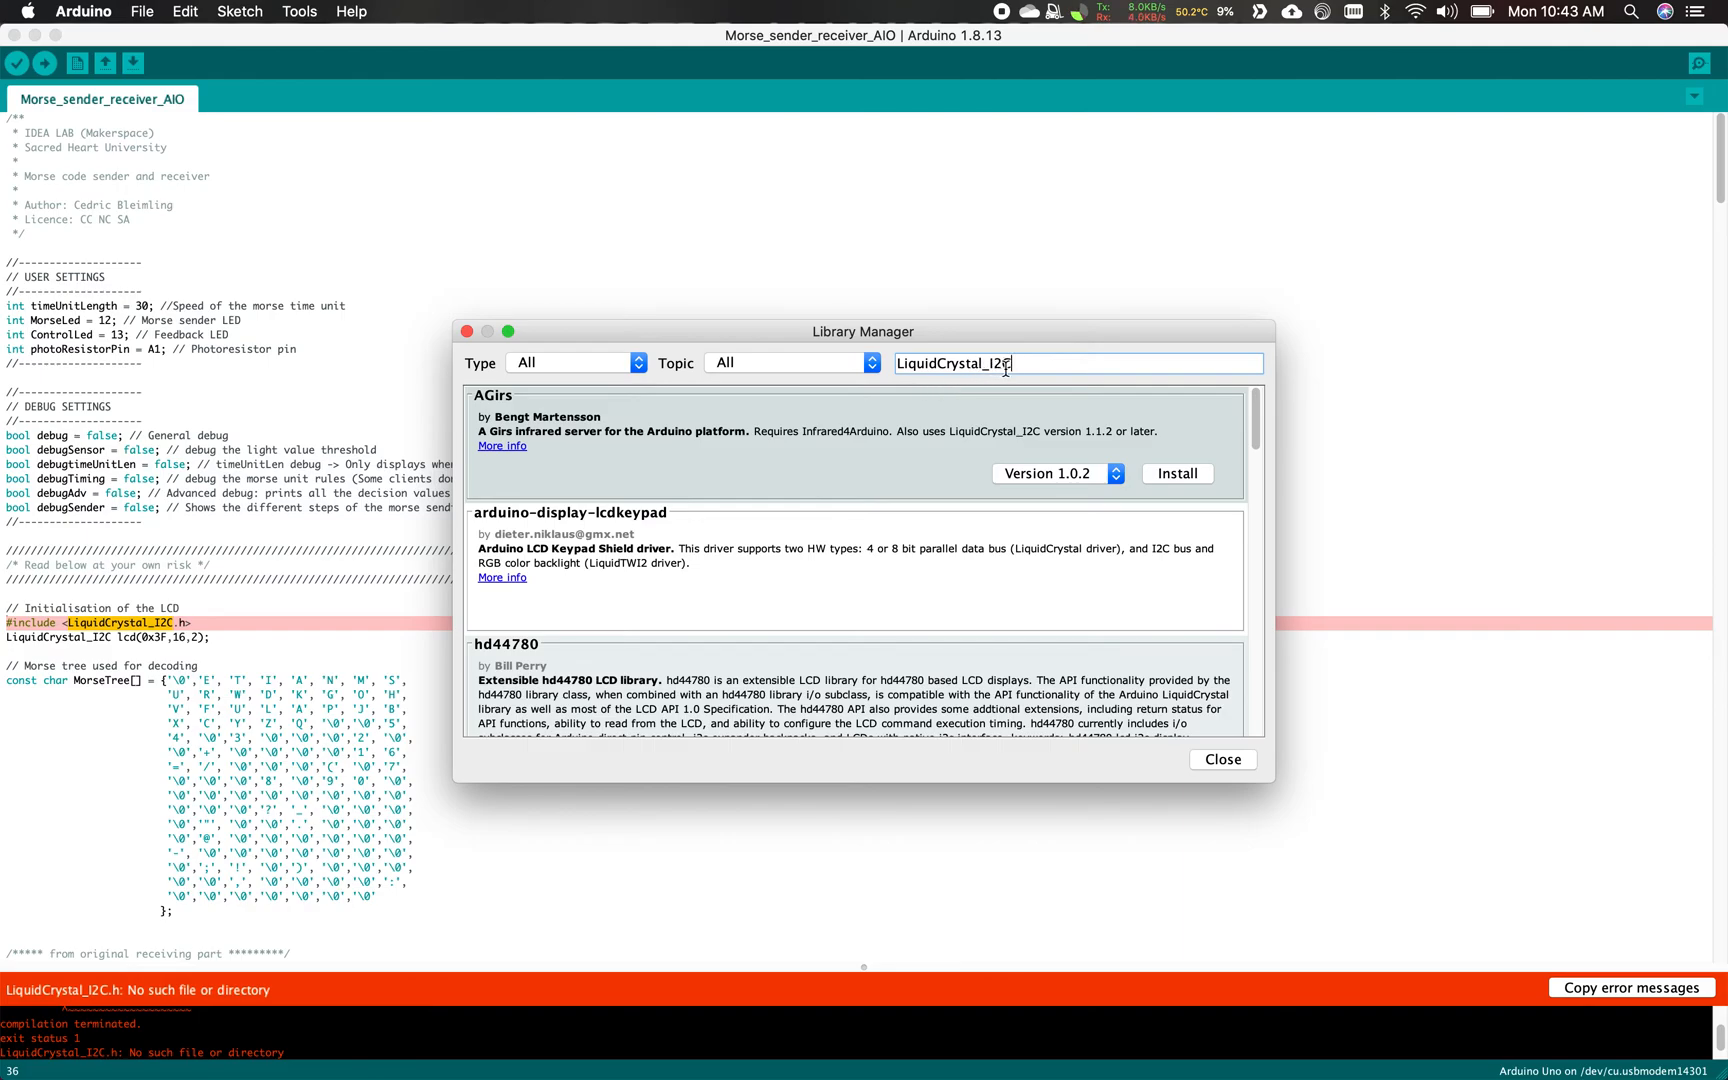
pyautogui.click(661, 548)
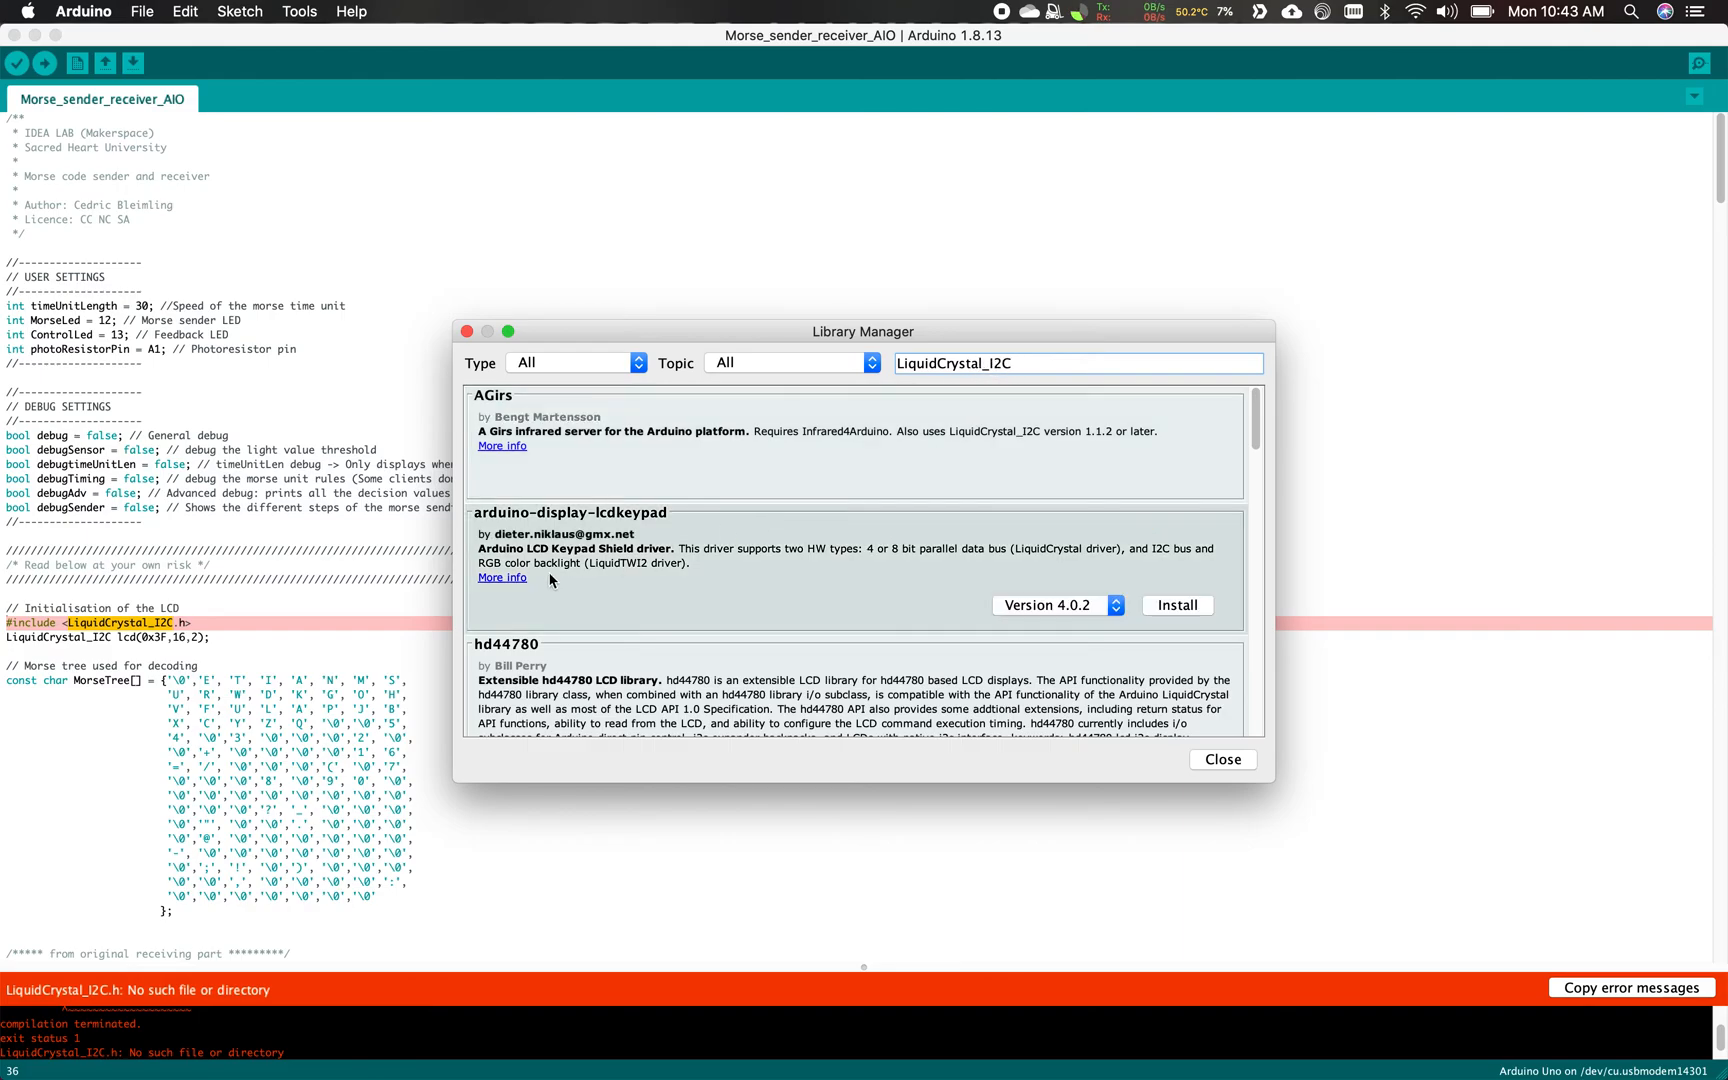
pyautogui.scroll(-3)
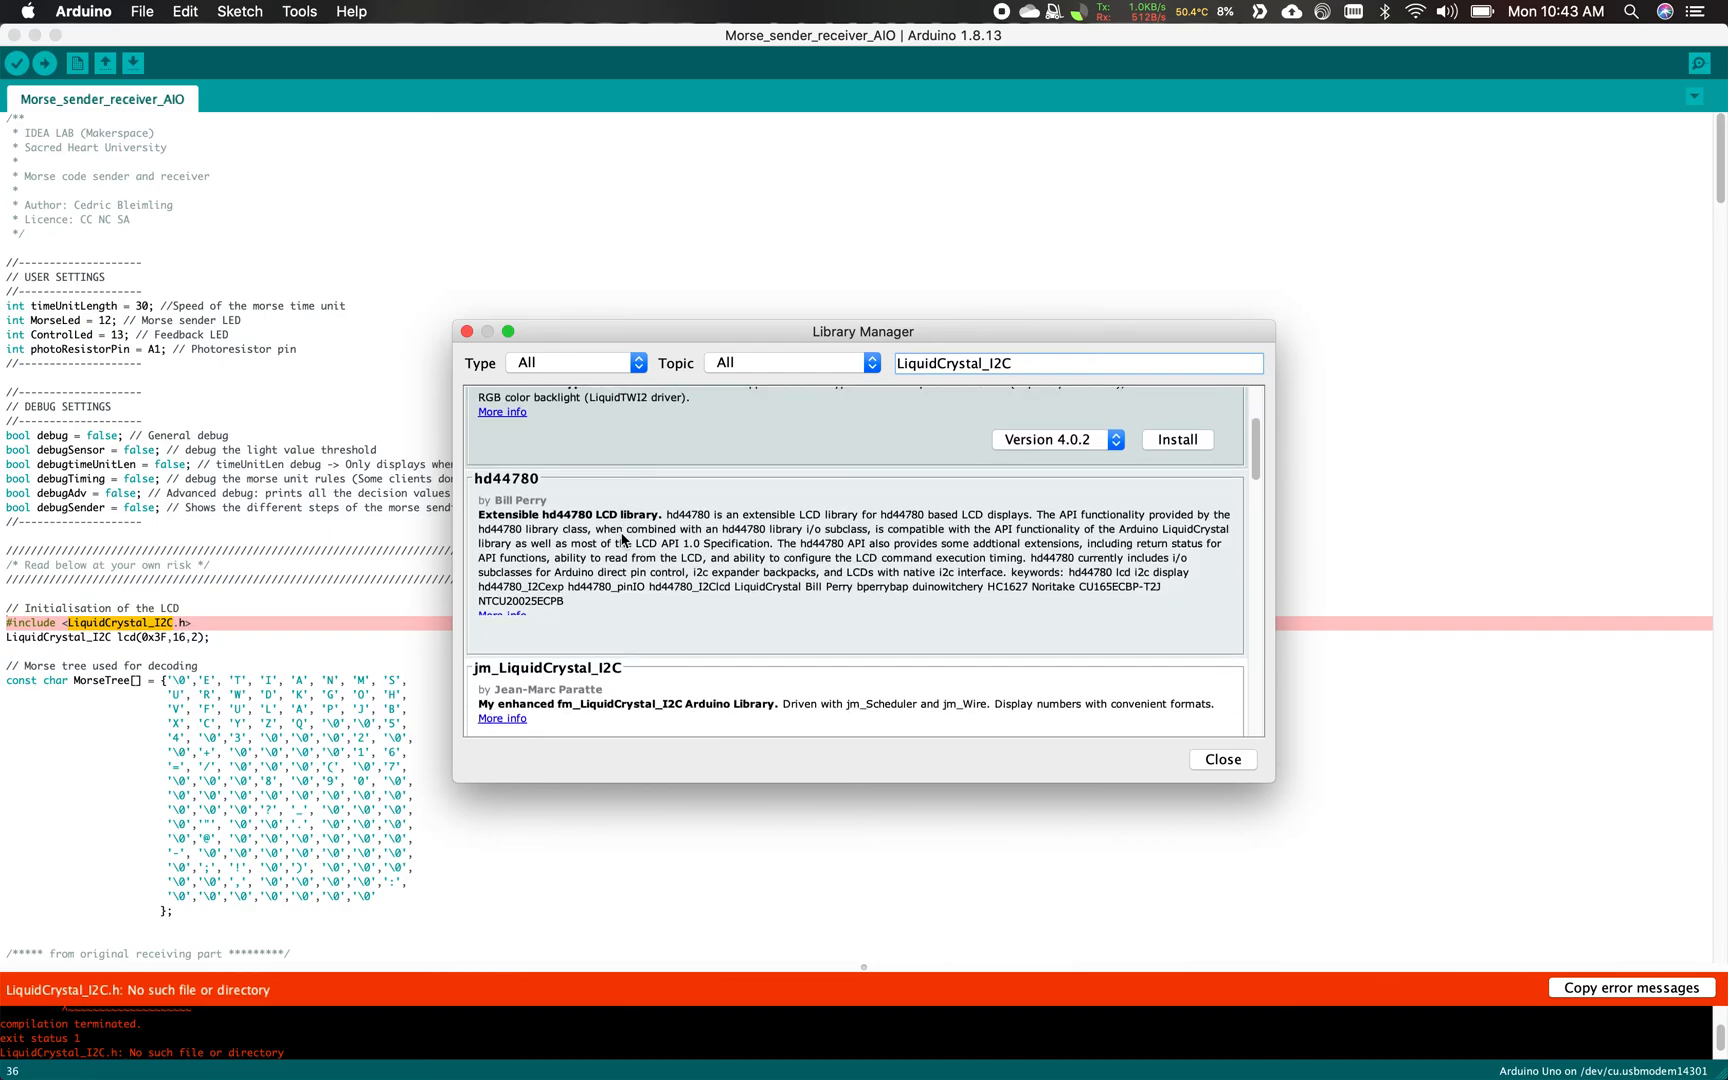
pyautogui.scroll(-3)
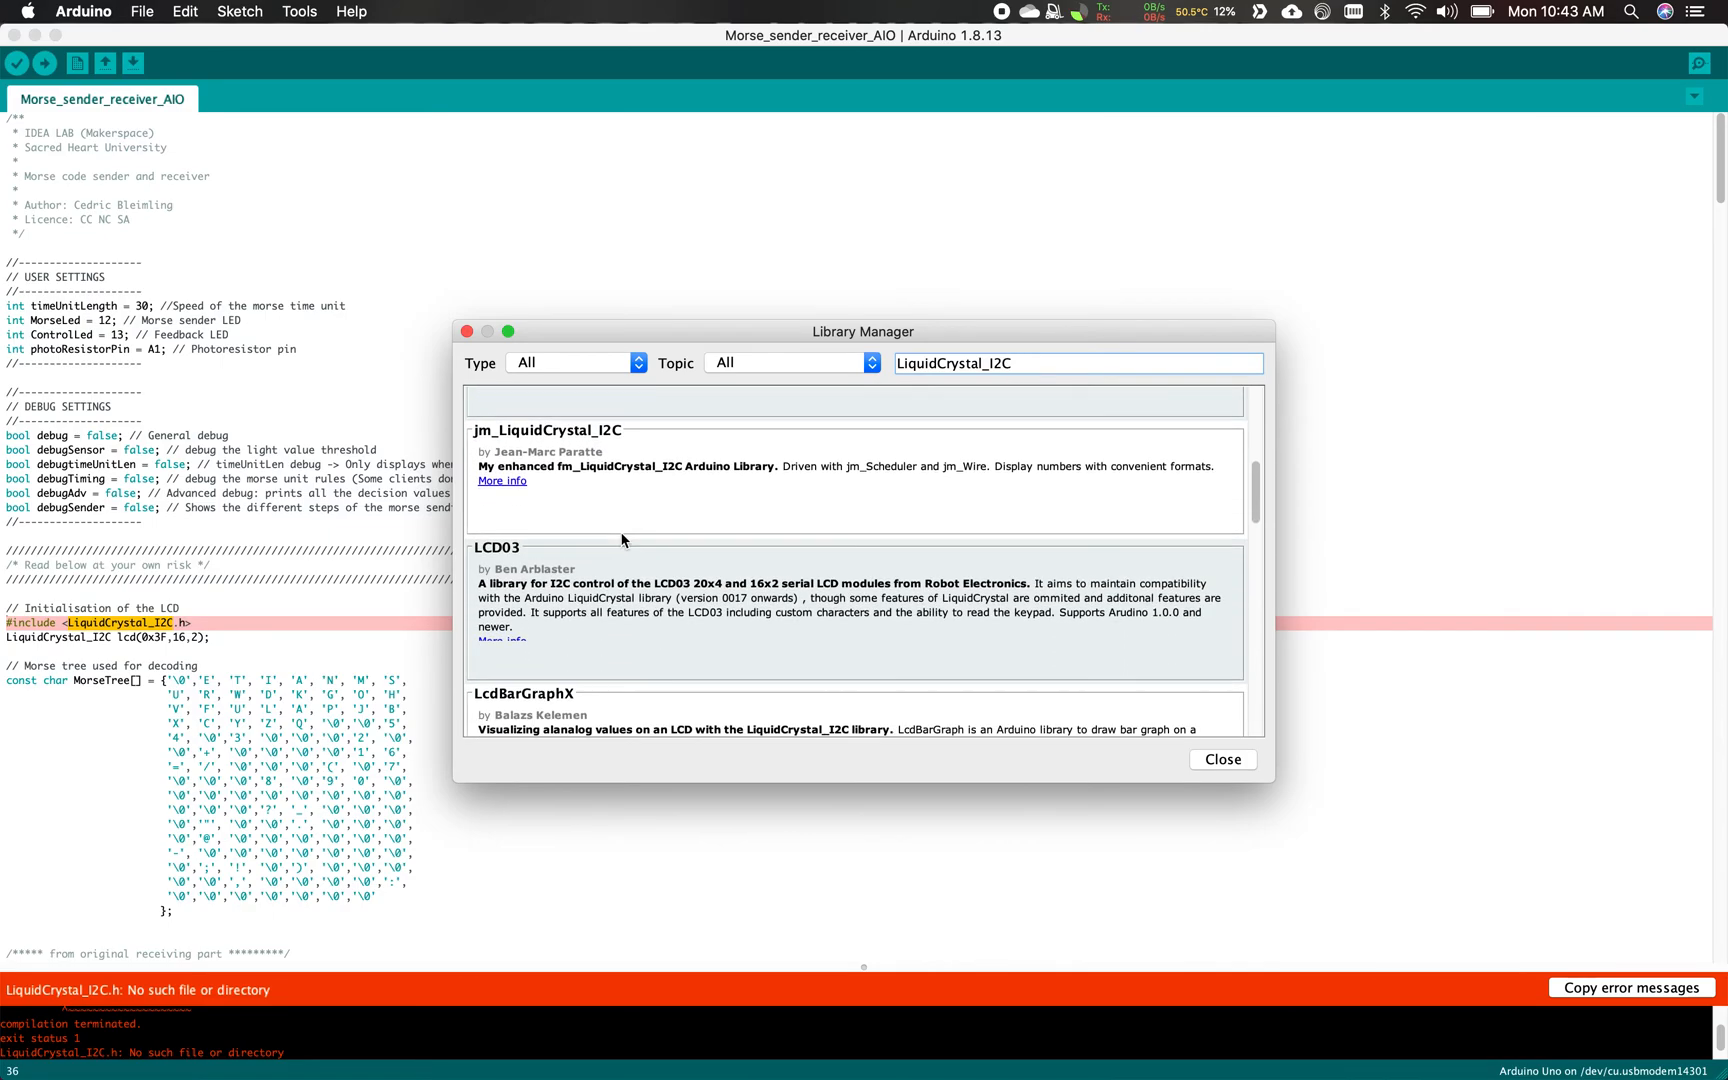
pyautogui.scroll(-3)
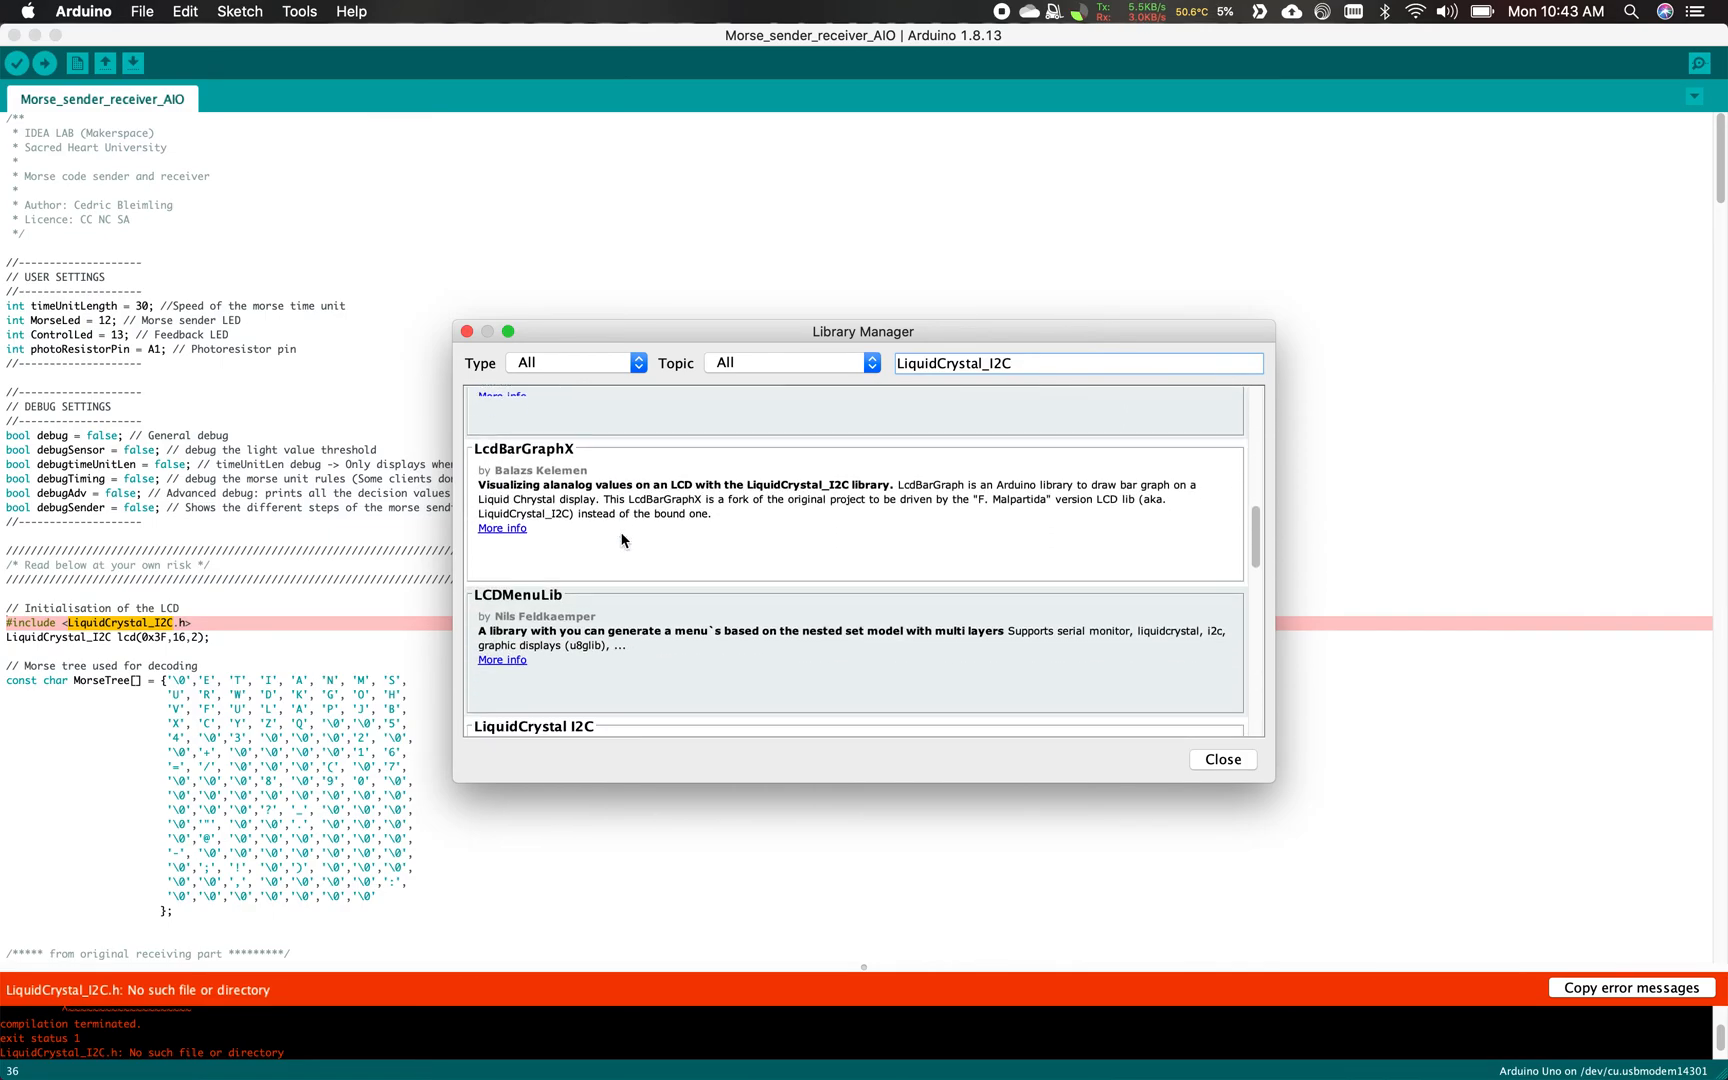
pyautogui.scroll(-3)
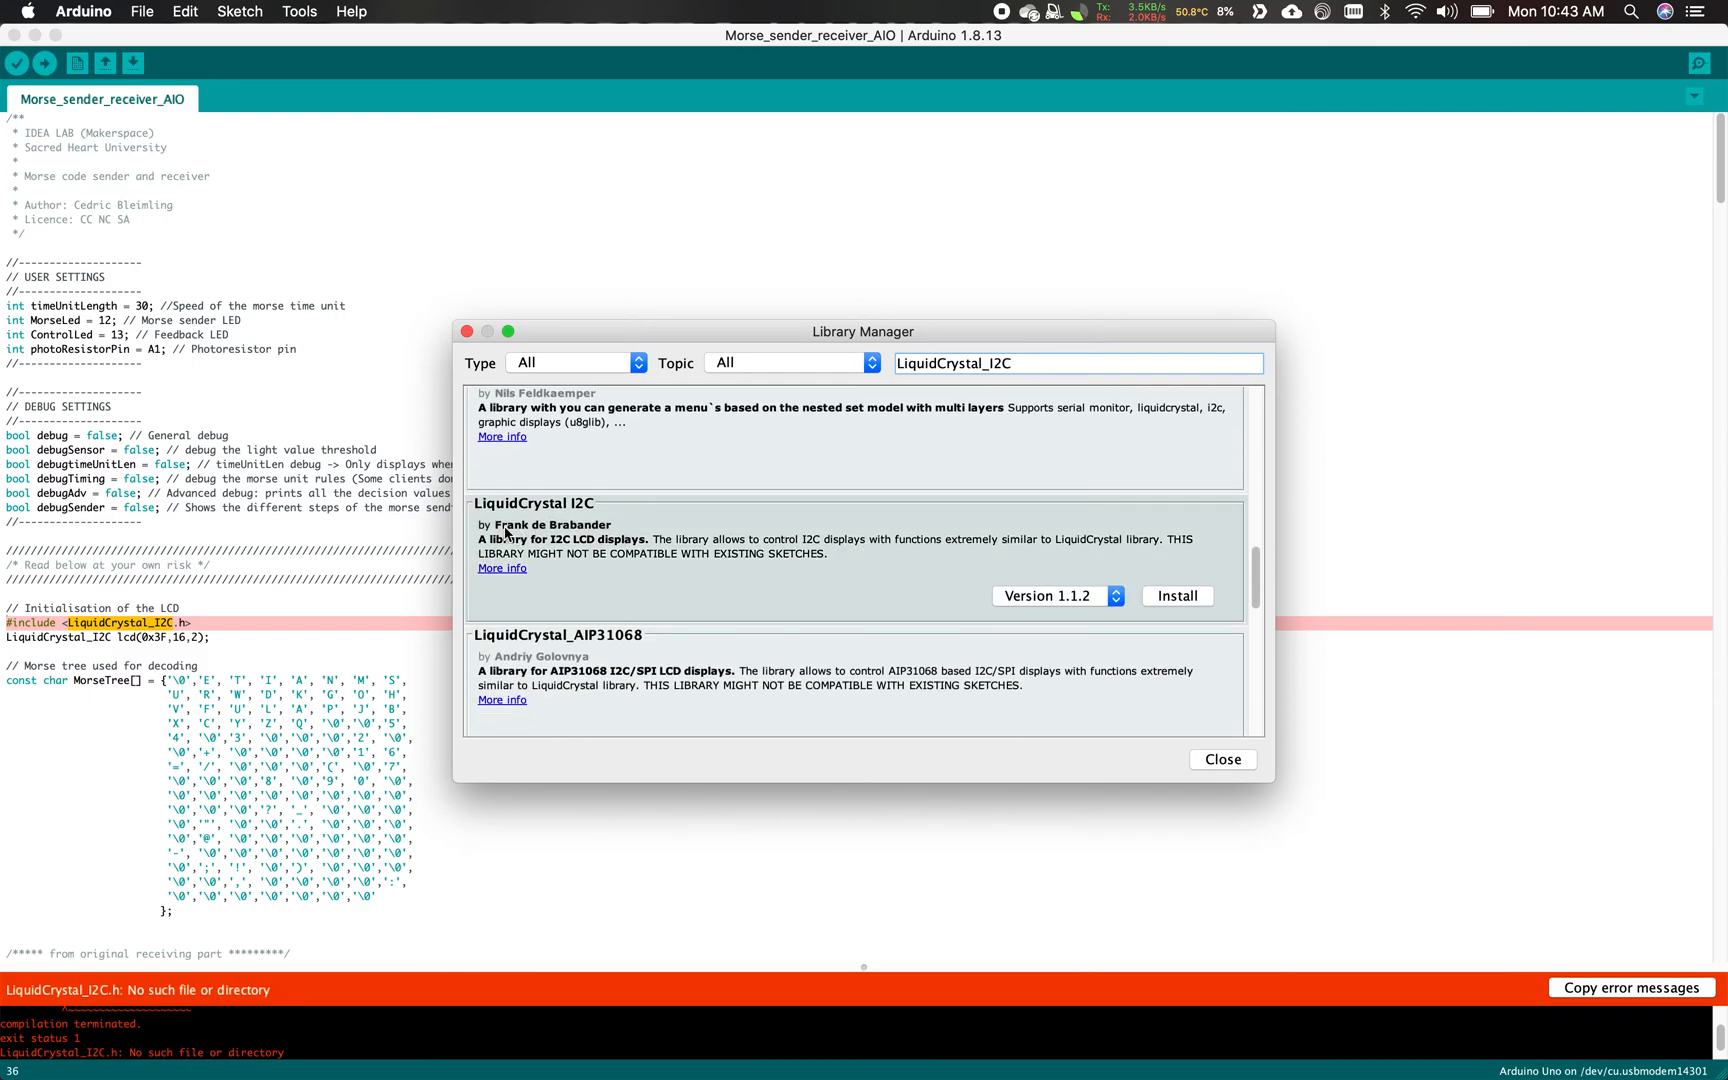
pyautogui.moveTo(590, 510)
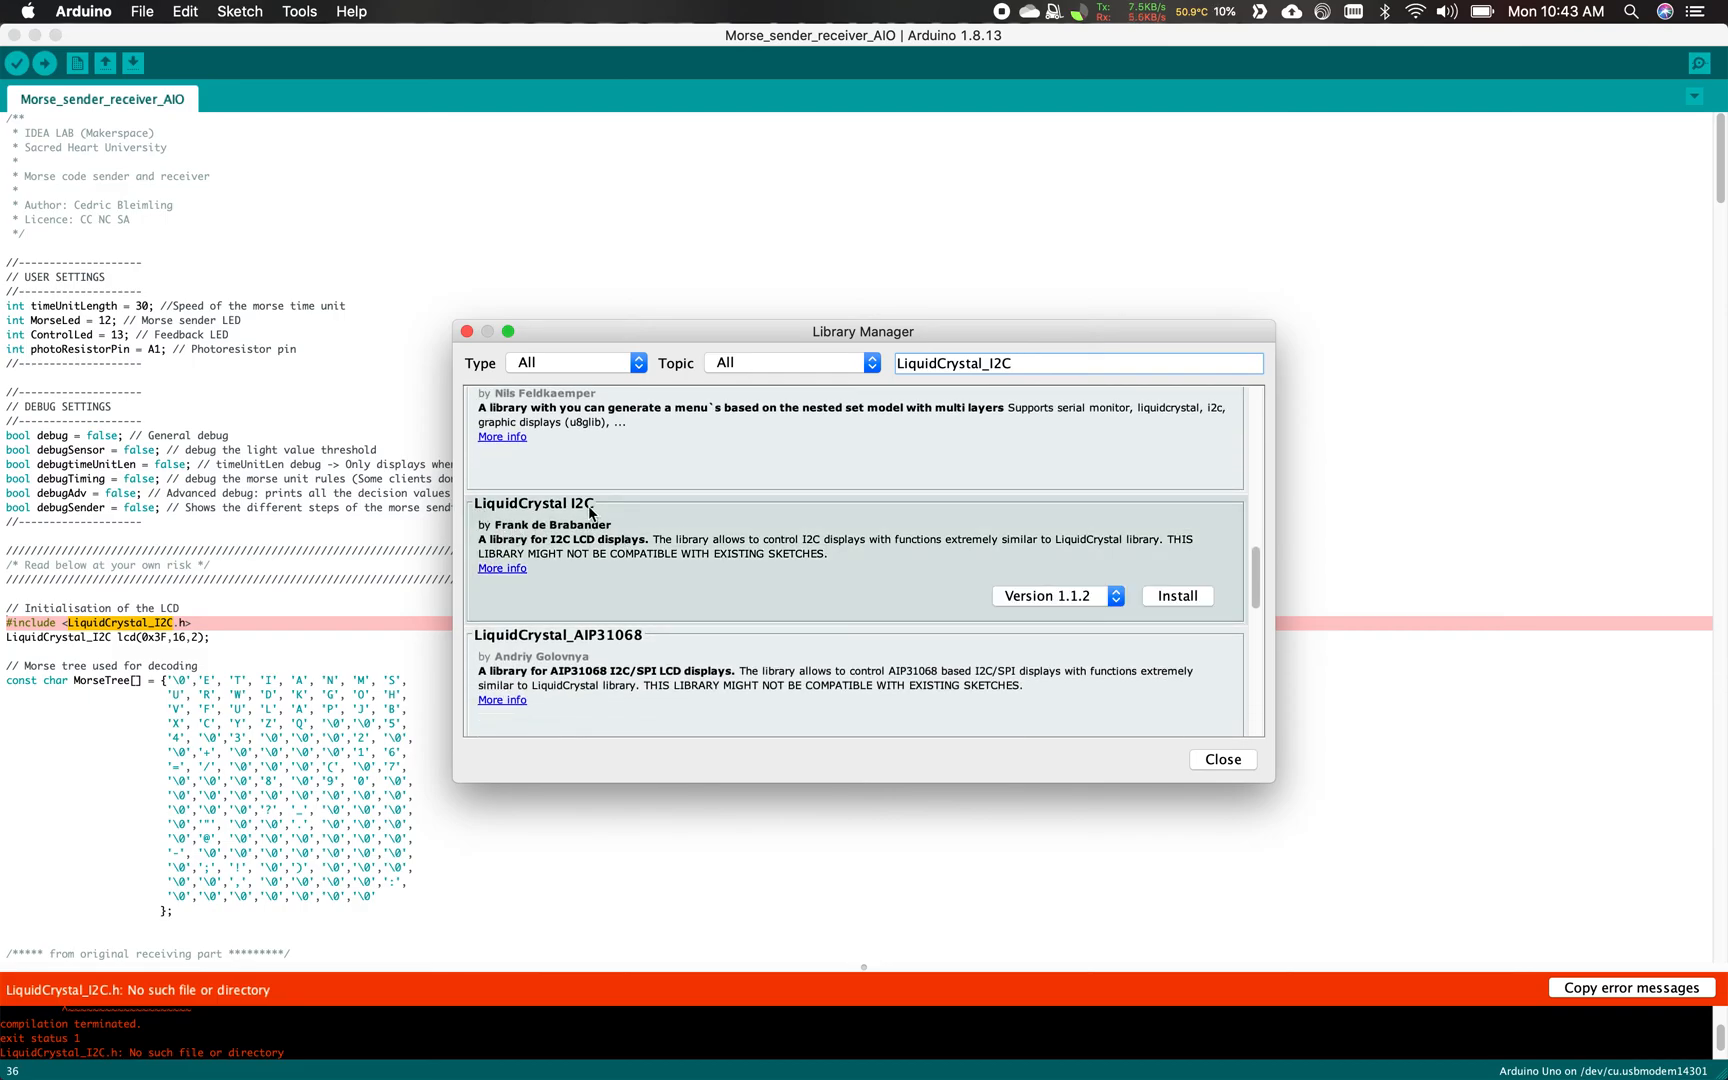
pyautogui.moveTo(604, 539)
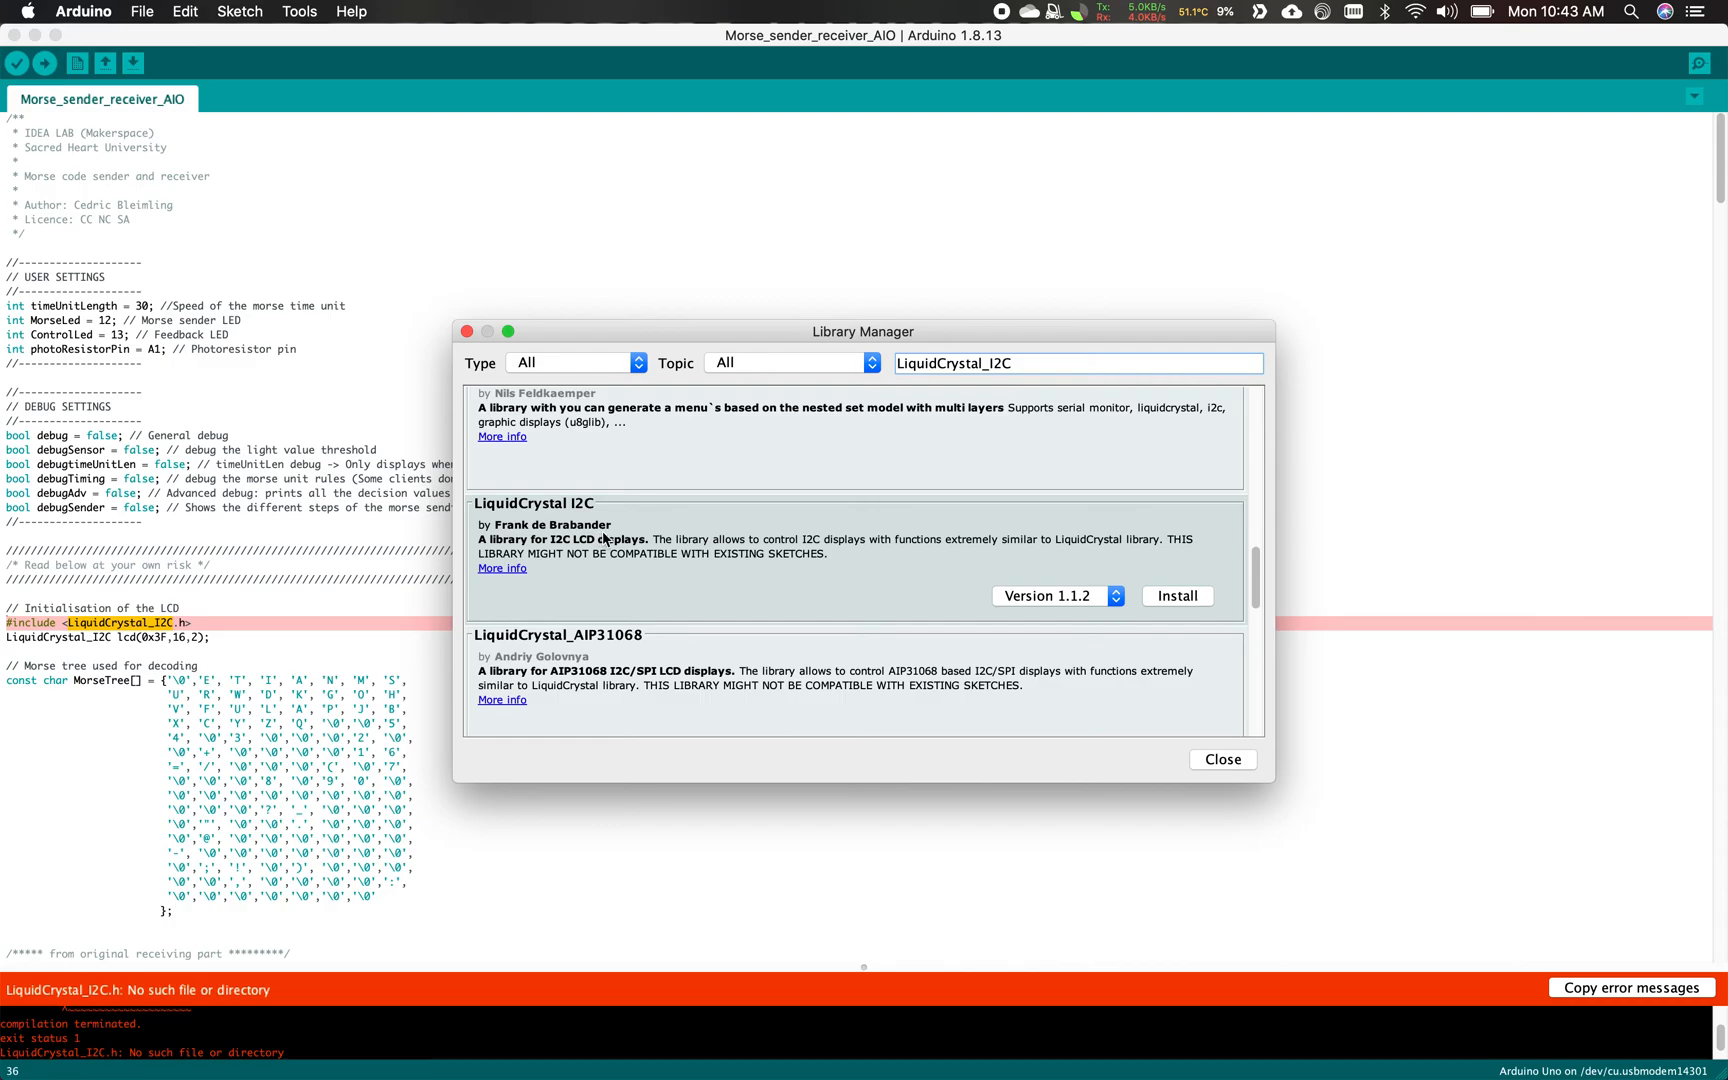
pyautogui.moveTo(1023, 571)
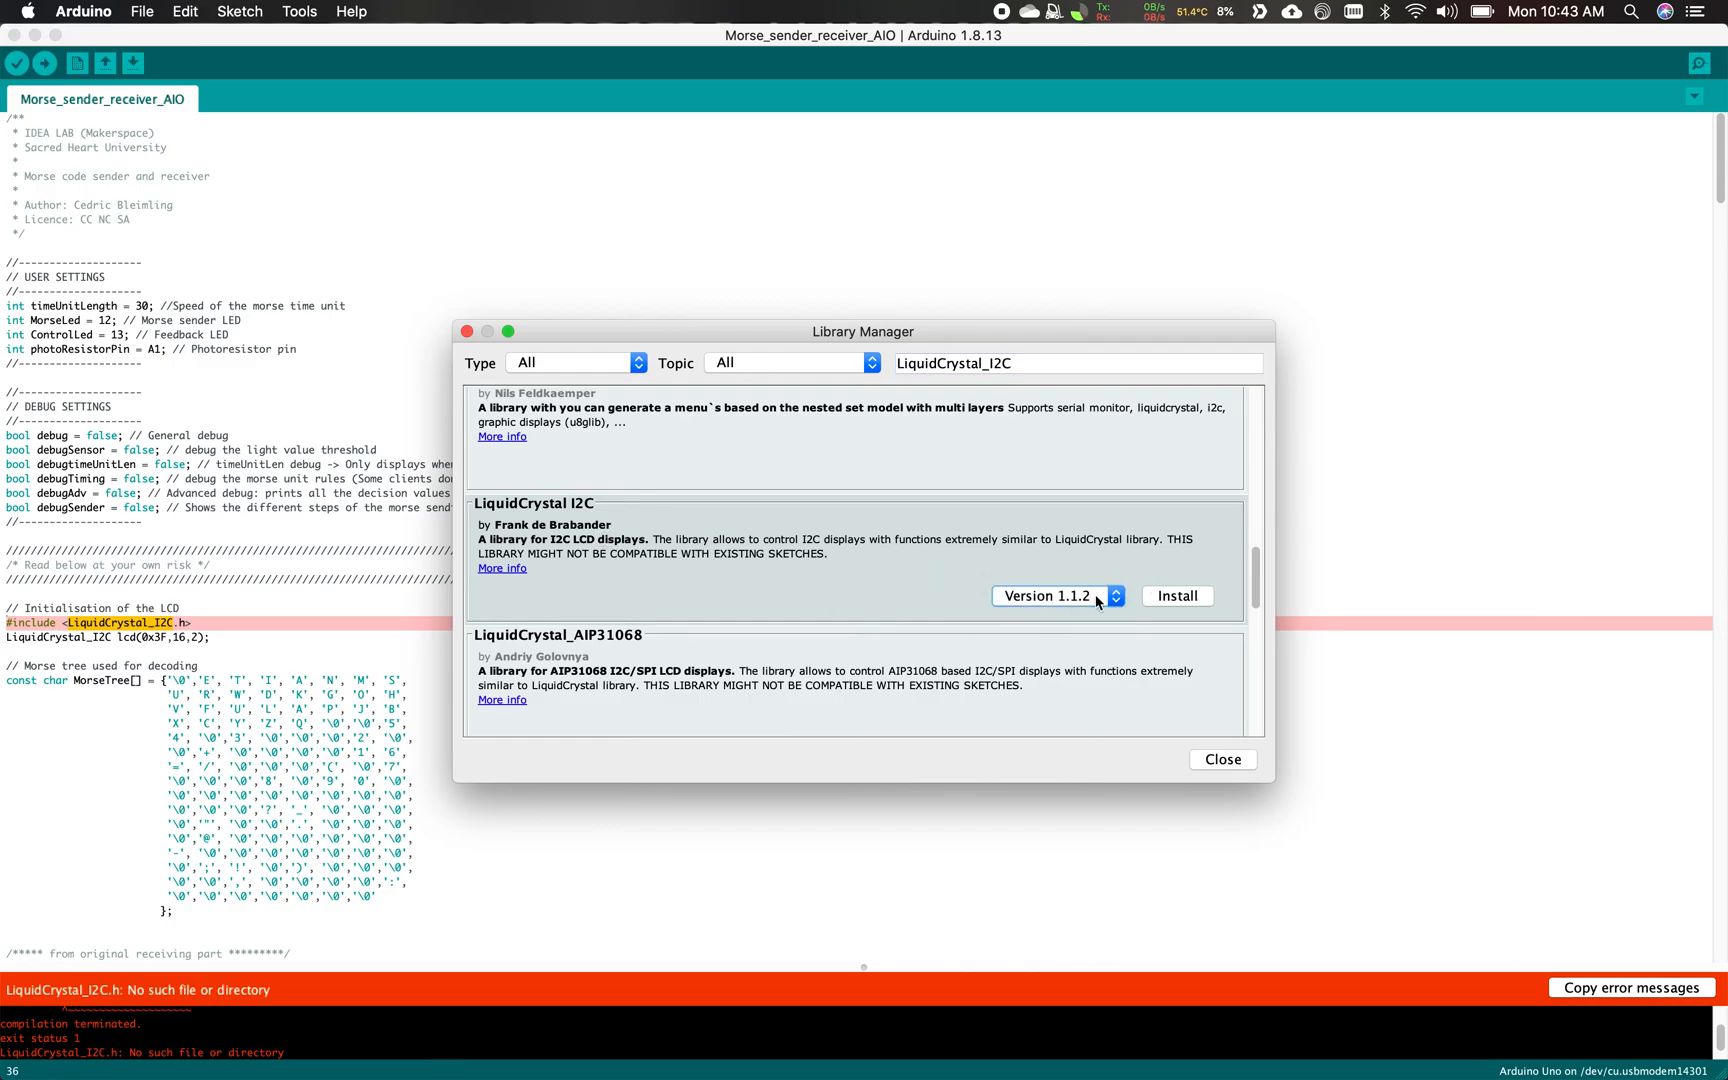
pyautogui.click(1176, 595)
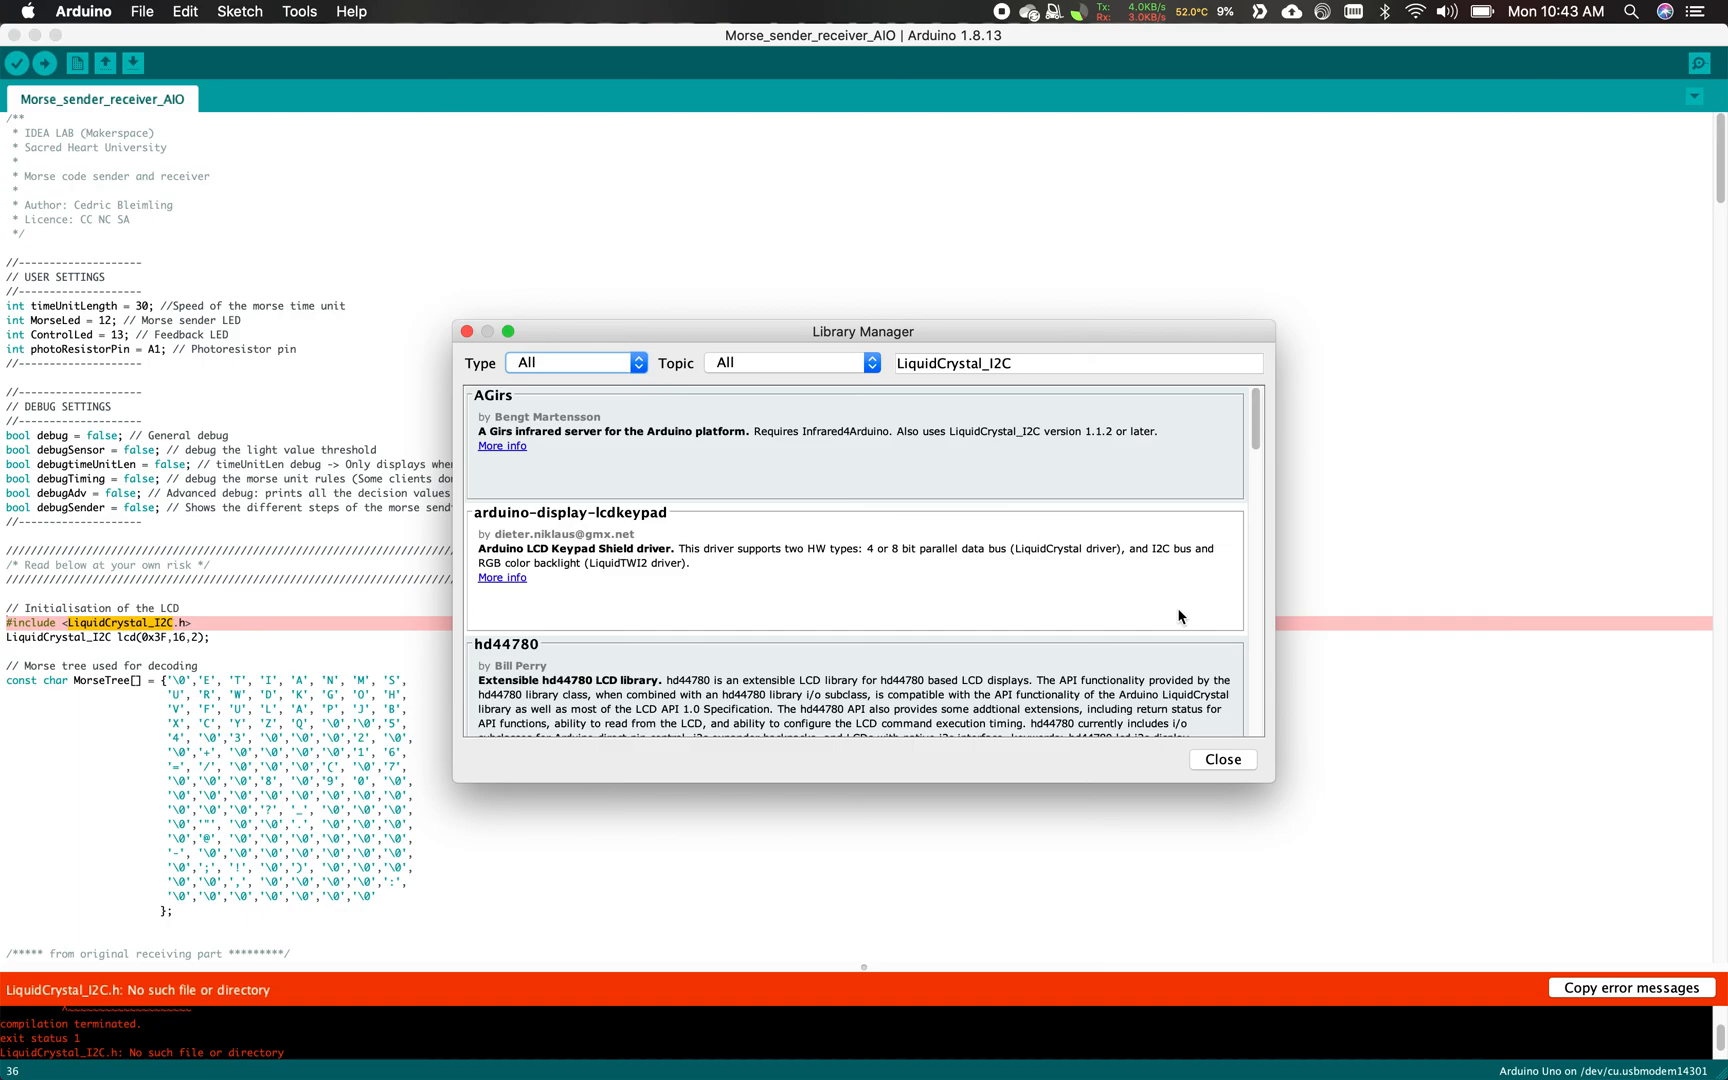
# Close Library Manager and verify the Morse sketch again.
pyautogui.click(1221, 758)
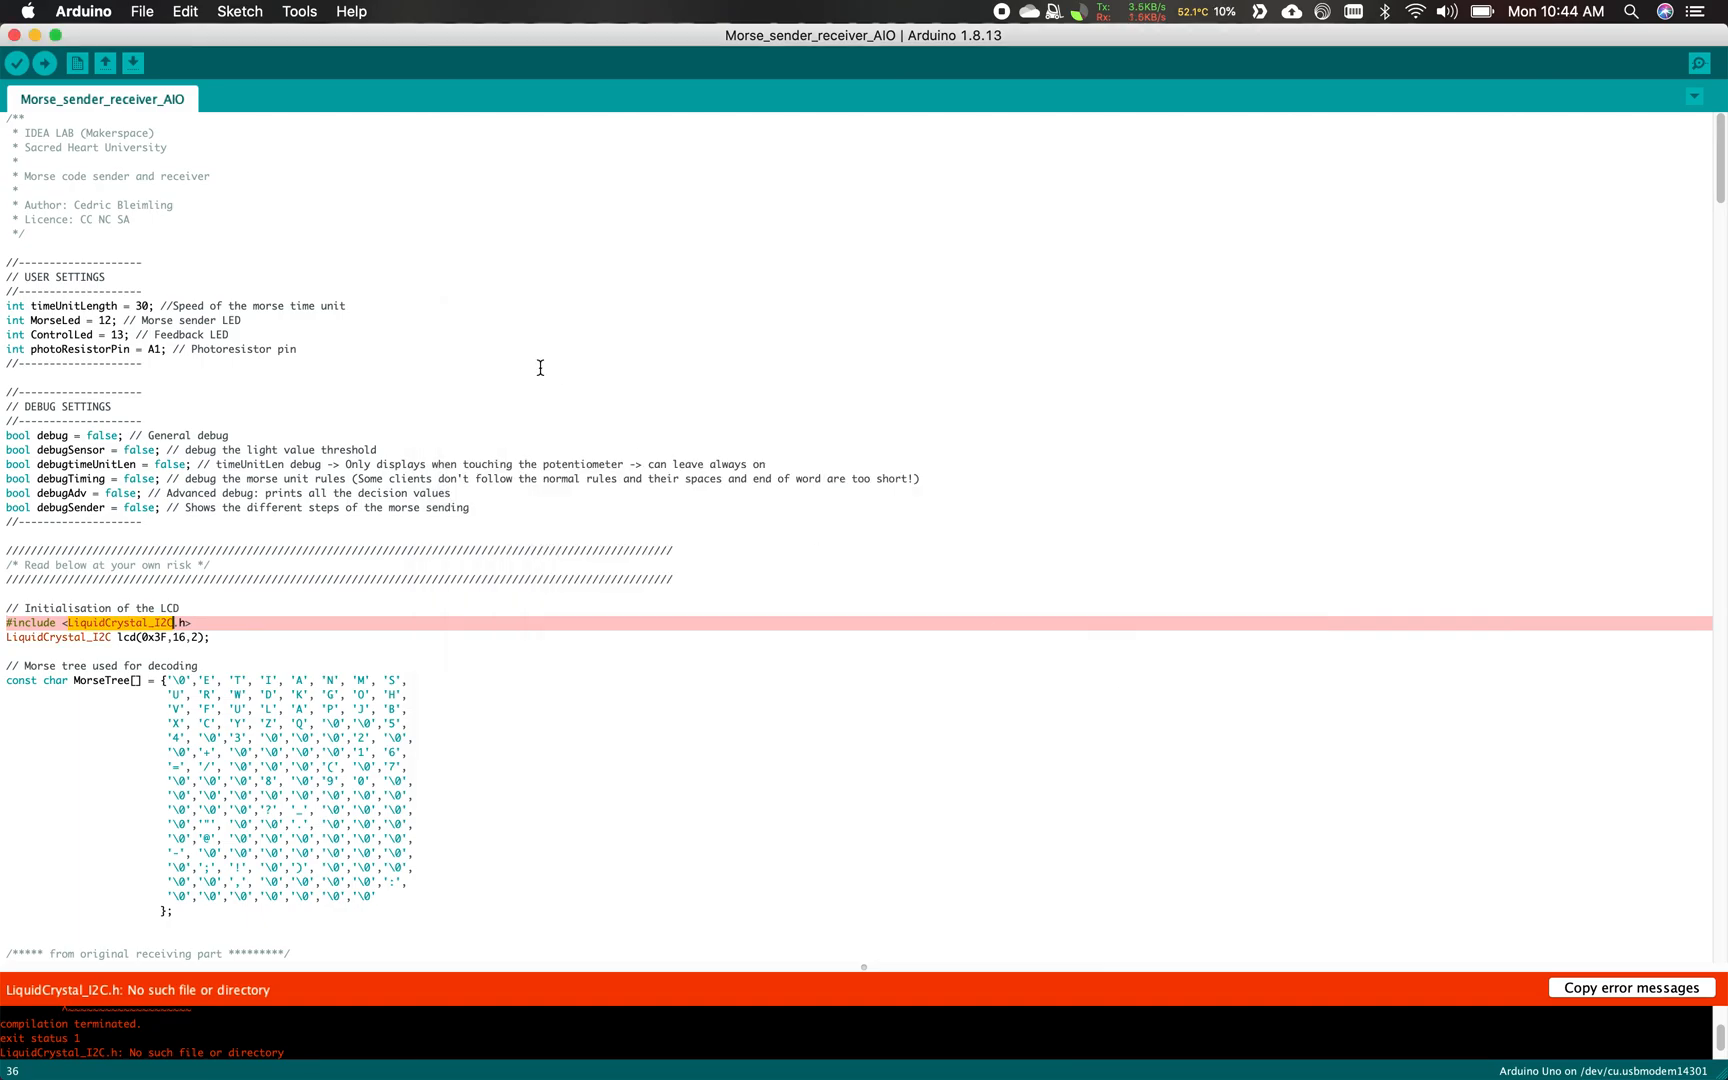
pyautogui.click(15, 63)
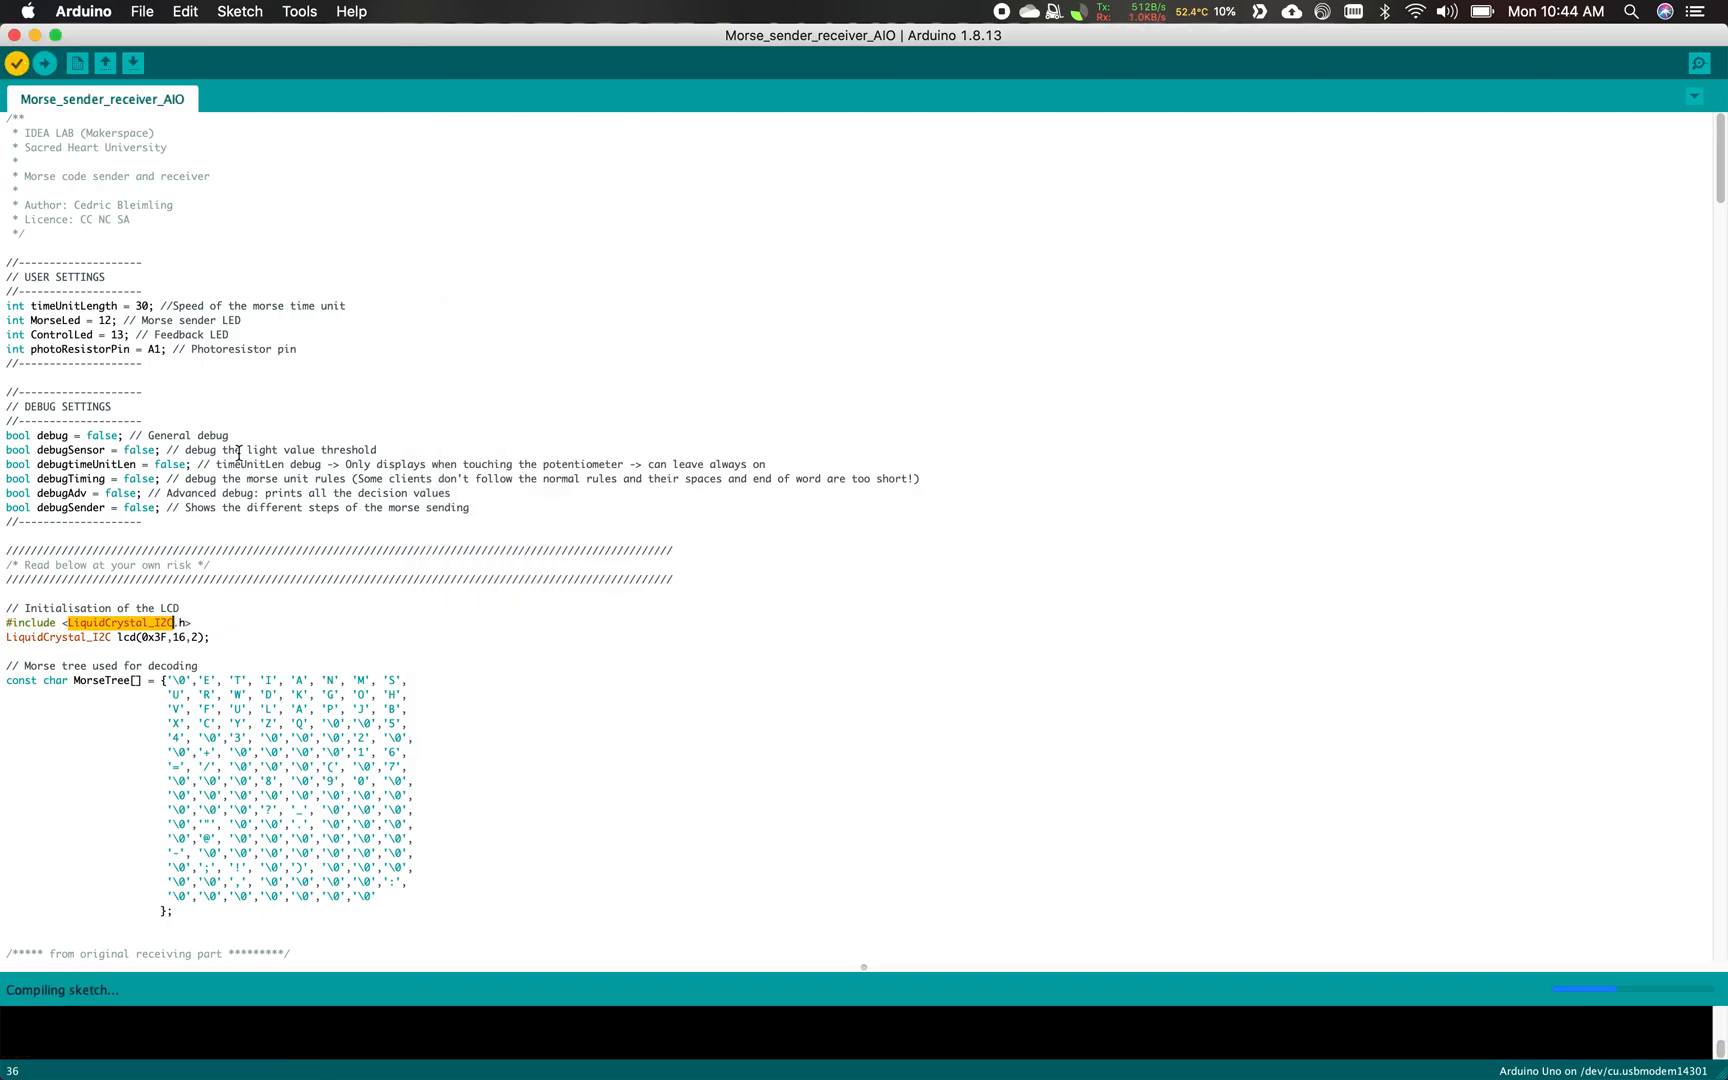